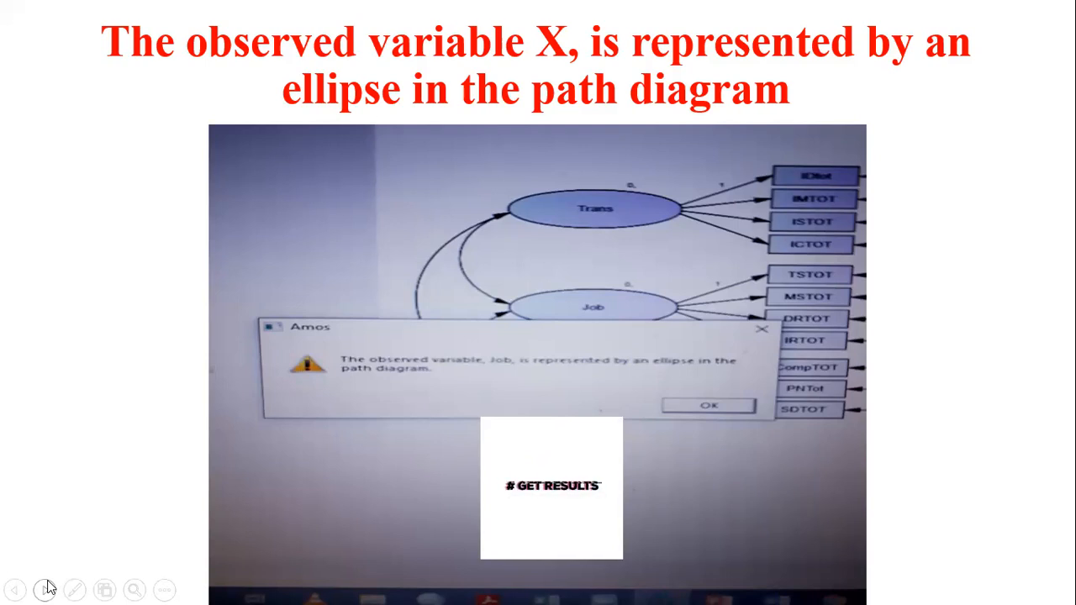
mouse_move(157, 111)
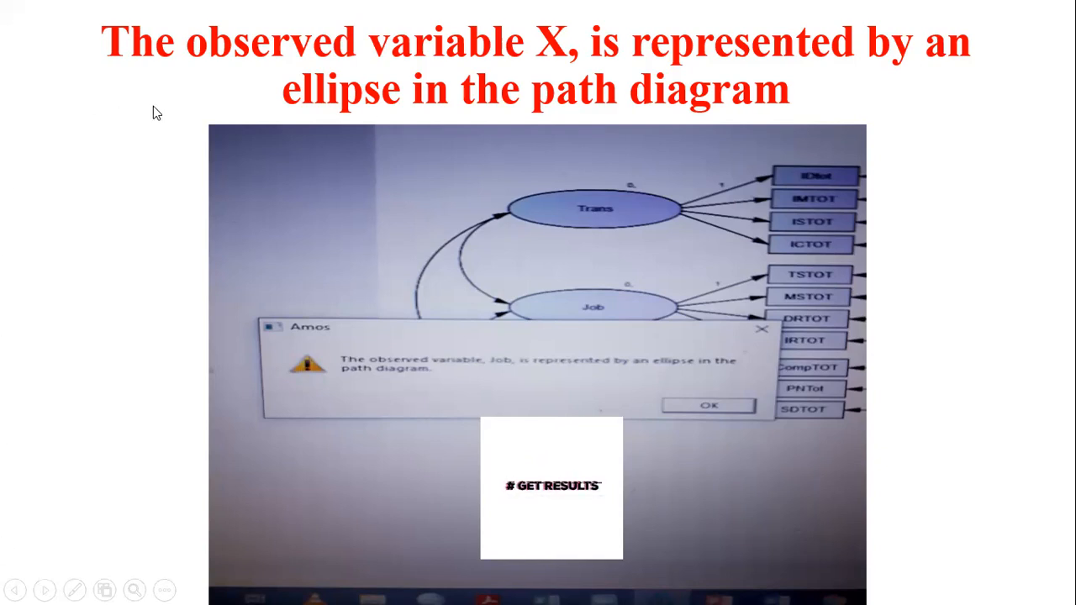
mouse_move(395, 357)
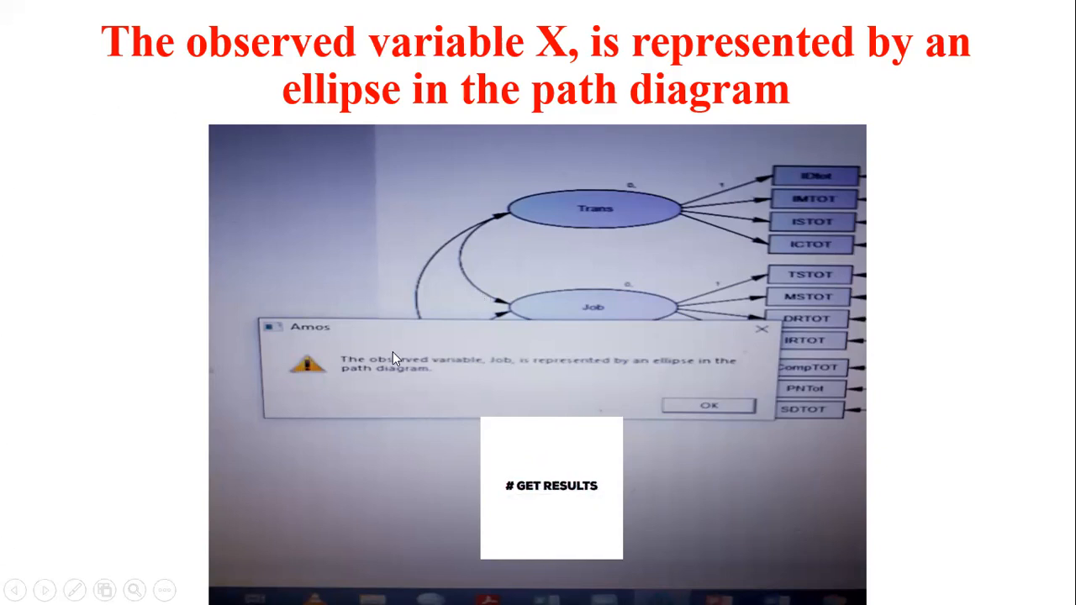
mouse_move(281, 163)
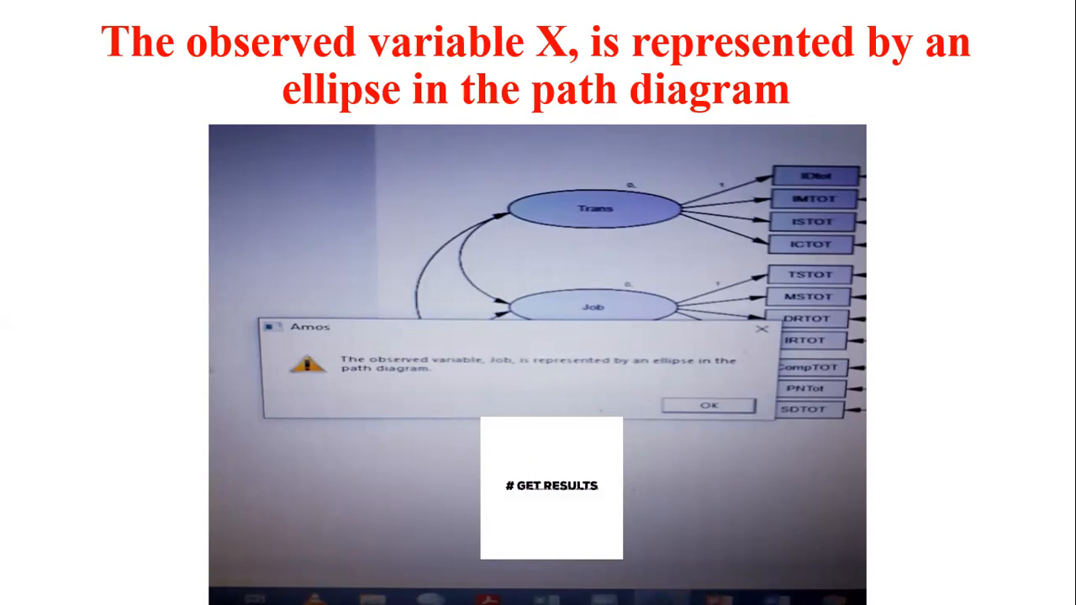
Dismiss the warning that the observed variable Job is drawn as an ellipse.
left_click(710, 404)
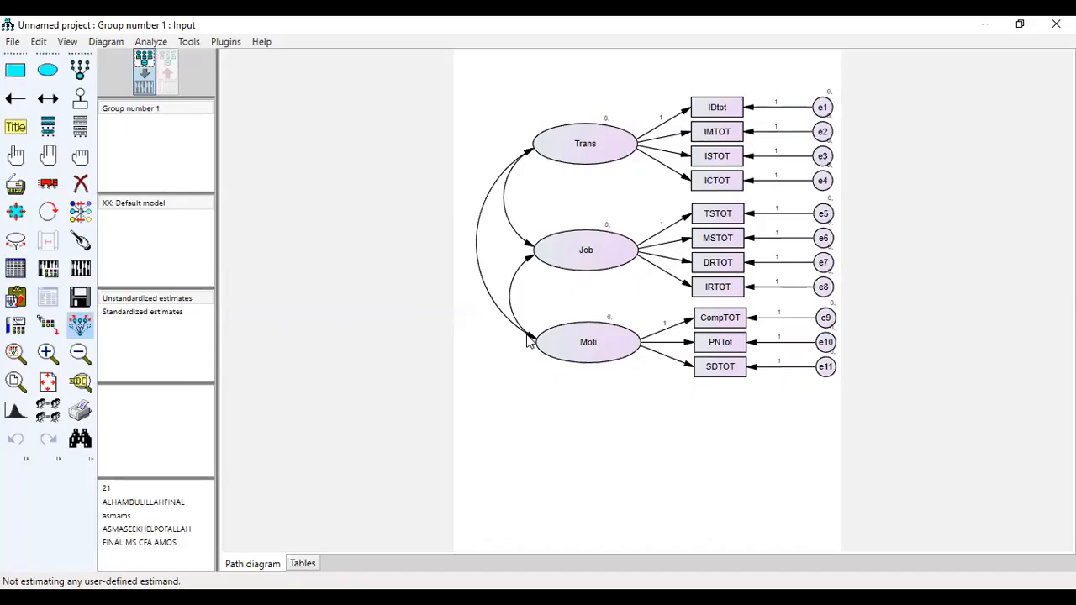
mouse_move(656, 284)
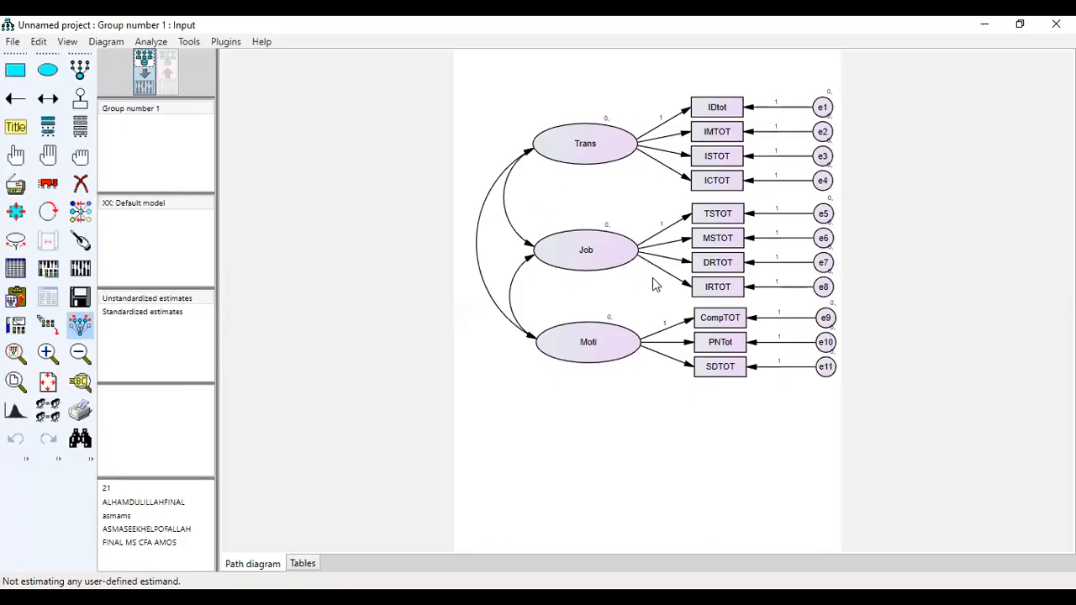
mouse_move(376, 228)
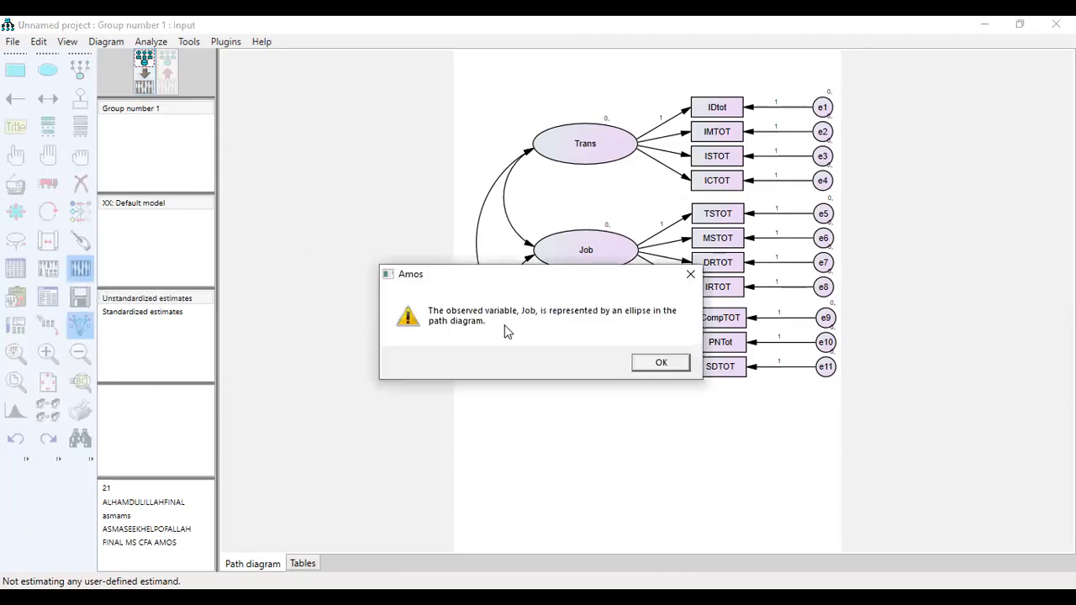
mouse_move(548, 326)
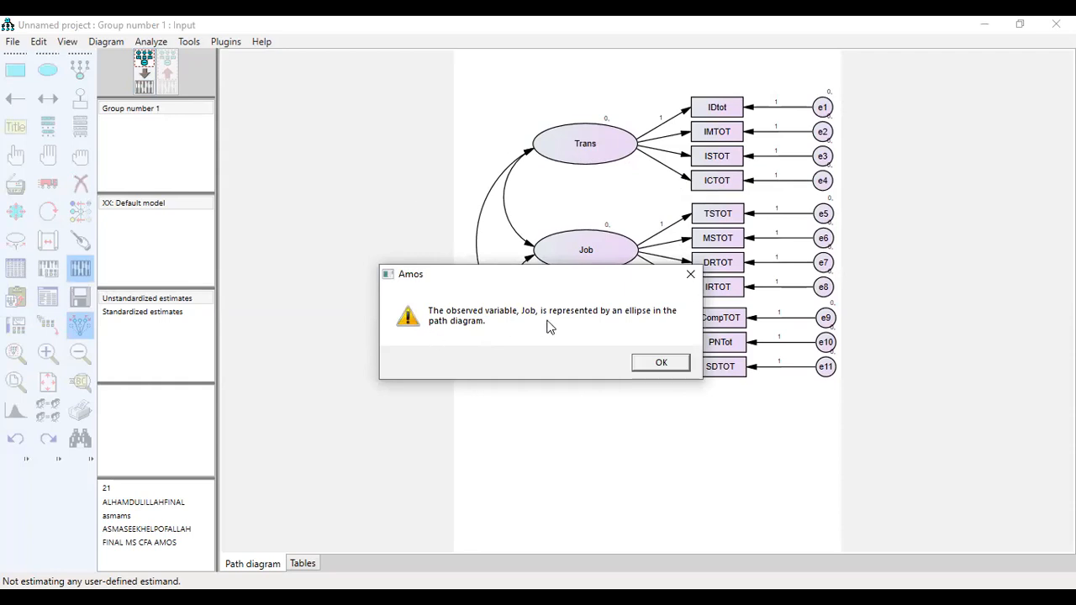
mouse_move(345, 352)
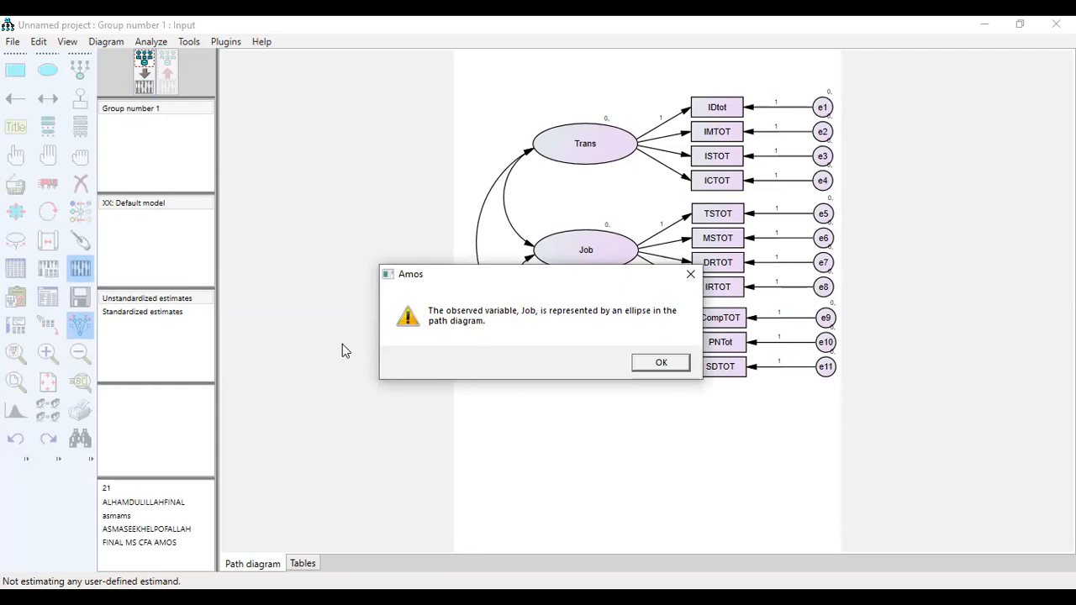
mouse_move(692, 265)
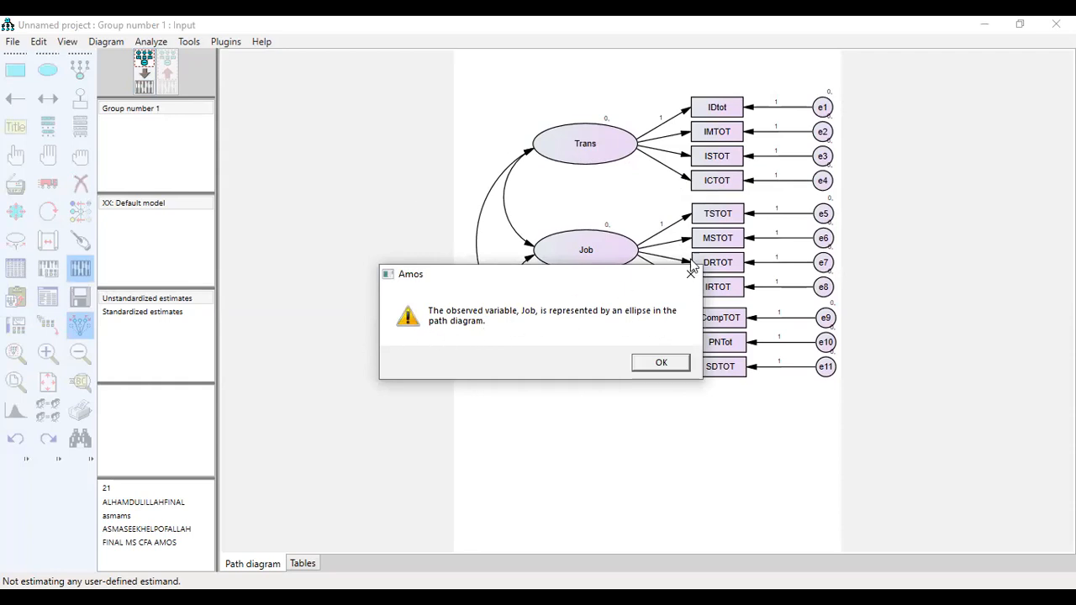
left_click(661, 363)
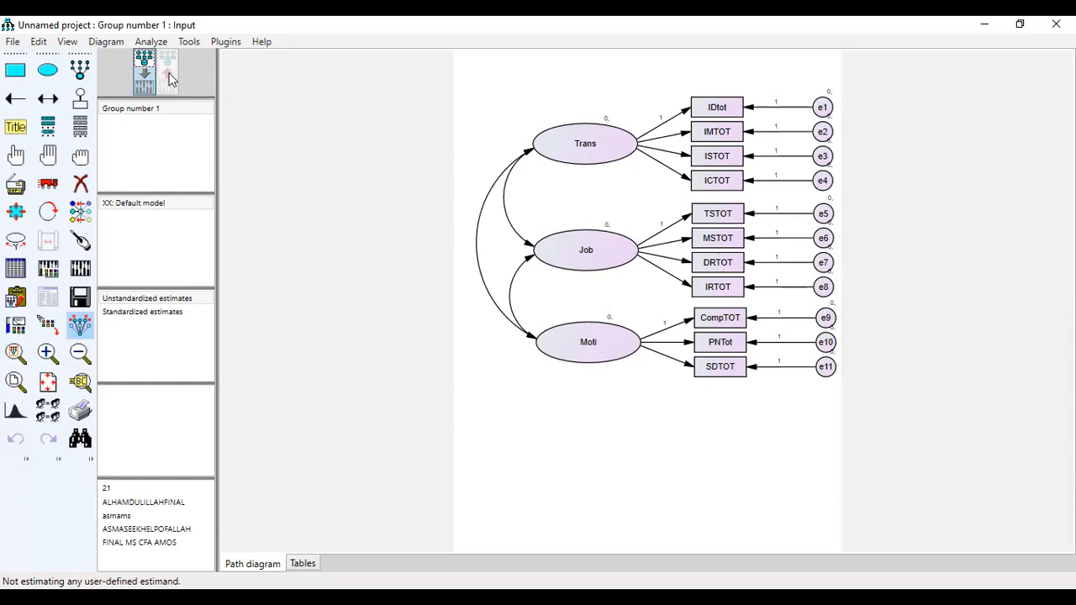
mouse_move(587, 276)
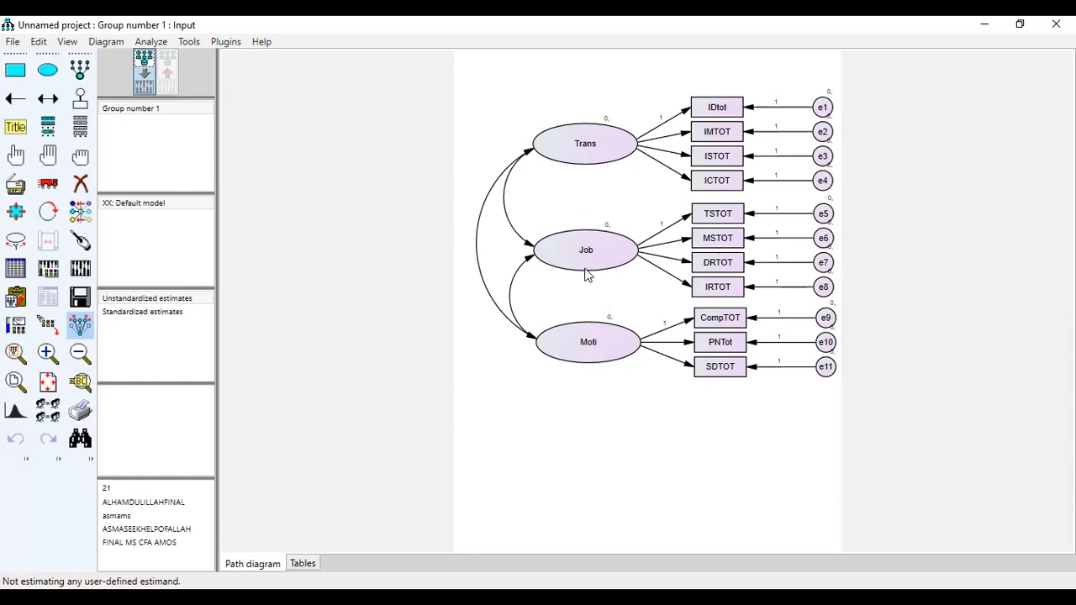
mouse_move(662, 254)
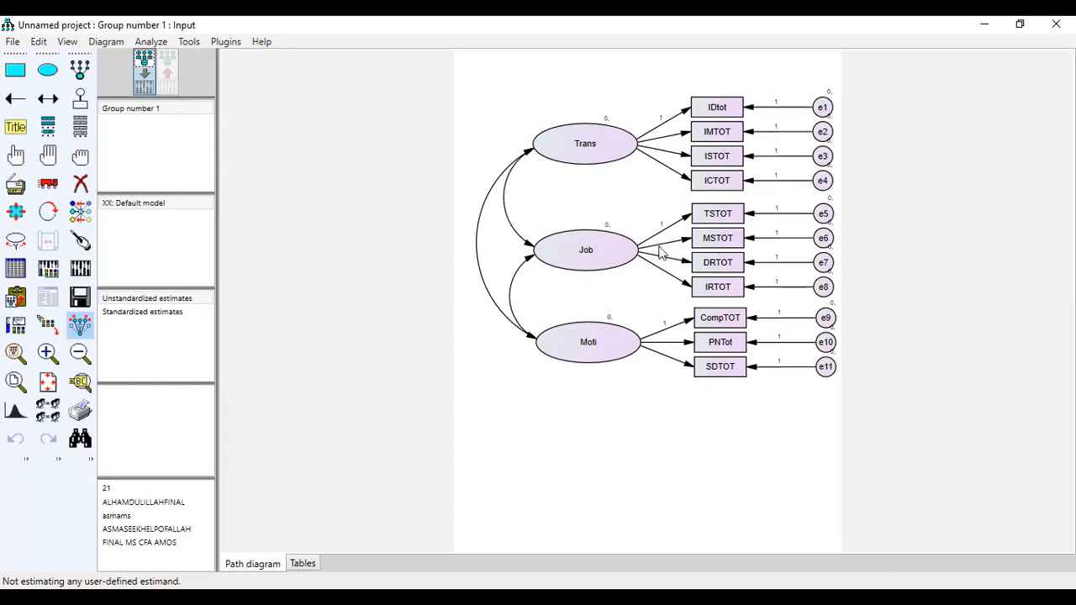
mouse_move(461, 150)
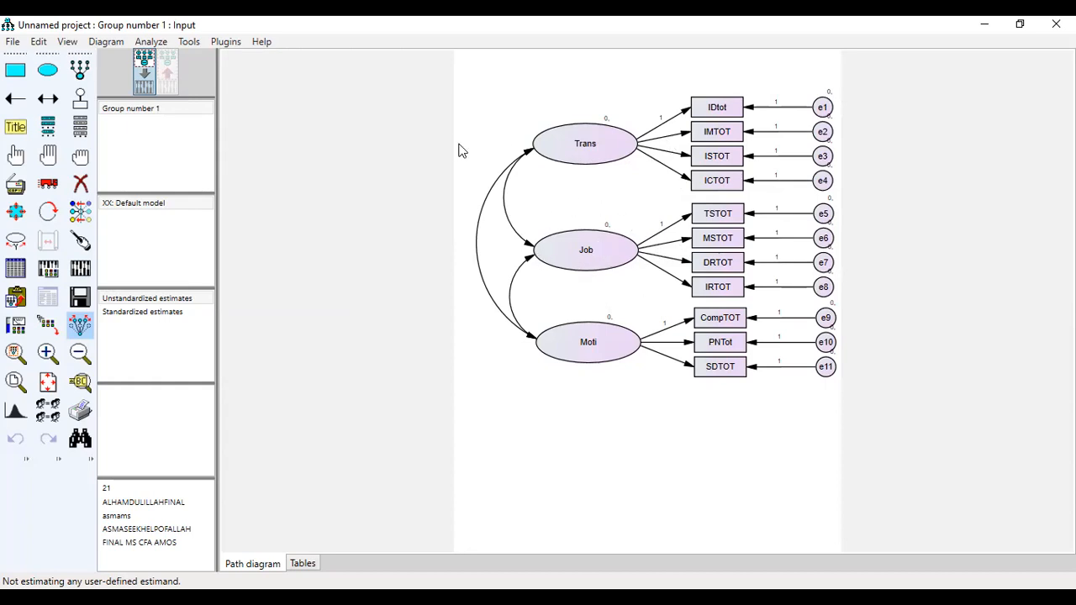
mouse_move(659, 145)
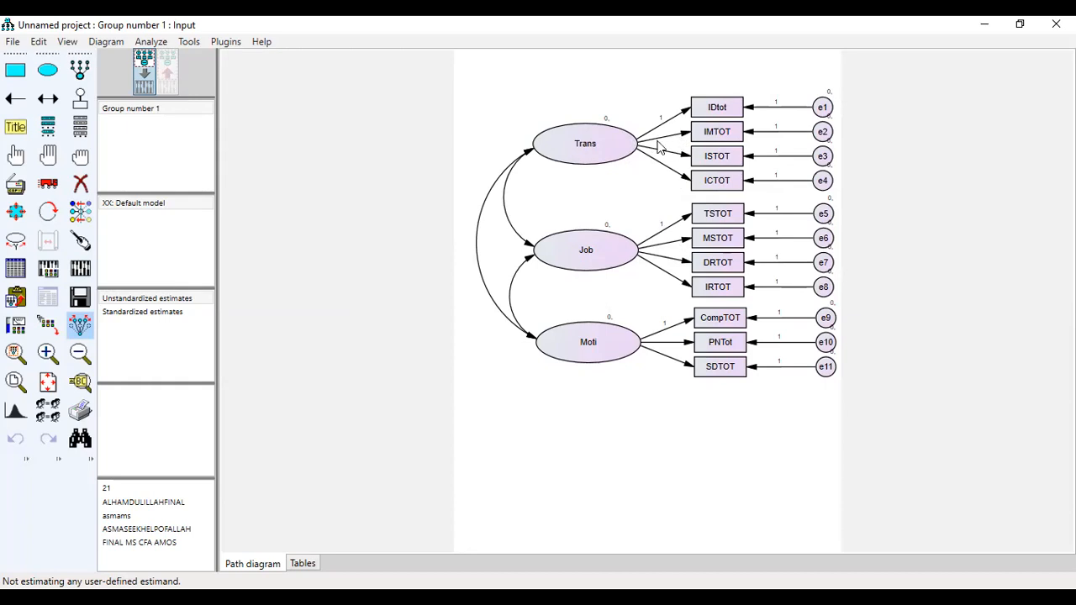
mouse_move(659, 124)
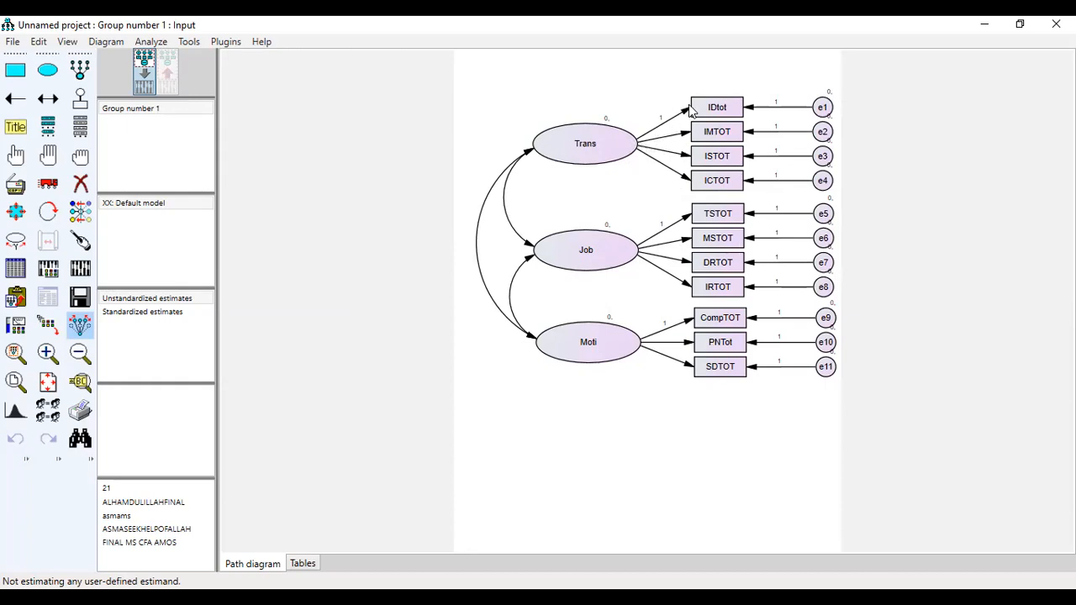
mouse_move(632, 232)
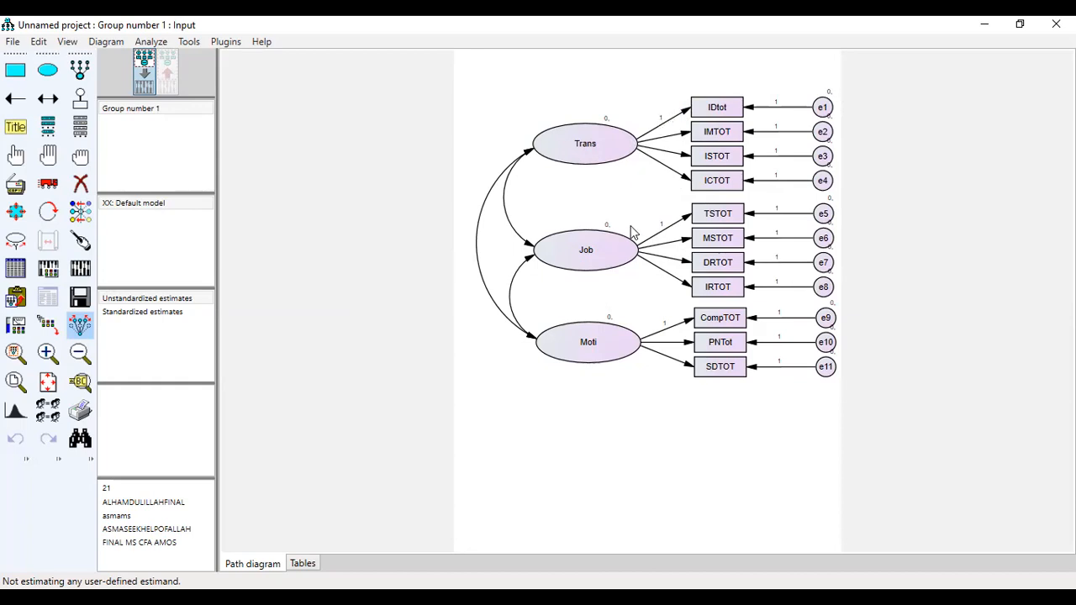
mouse_move(633, 345)
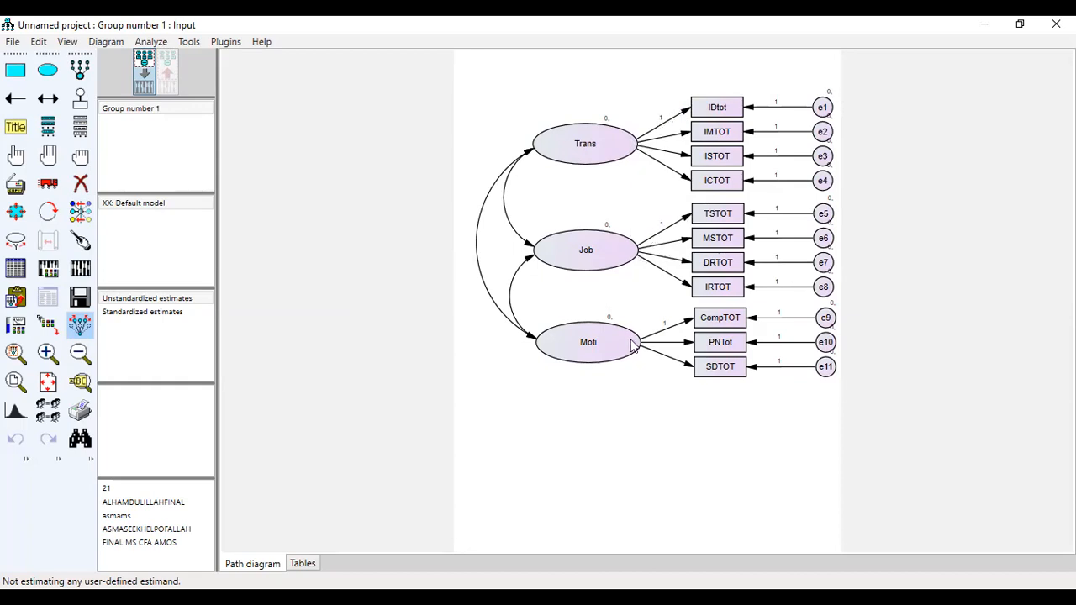
mouse_move(672, 144)
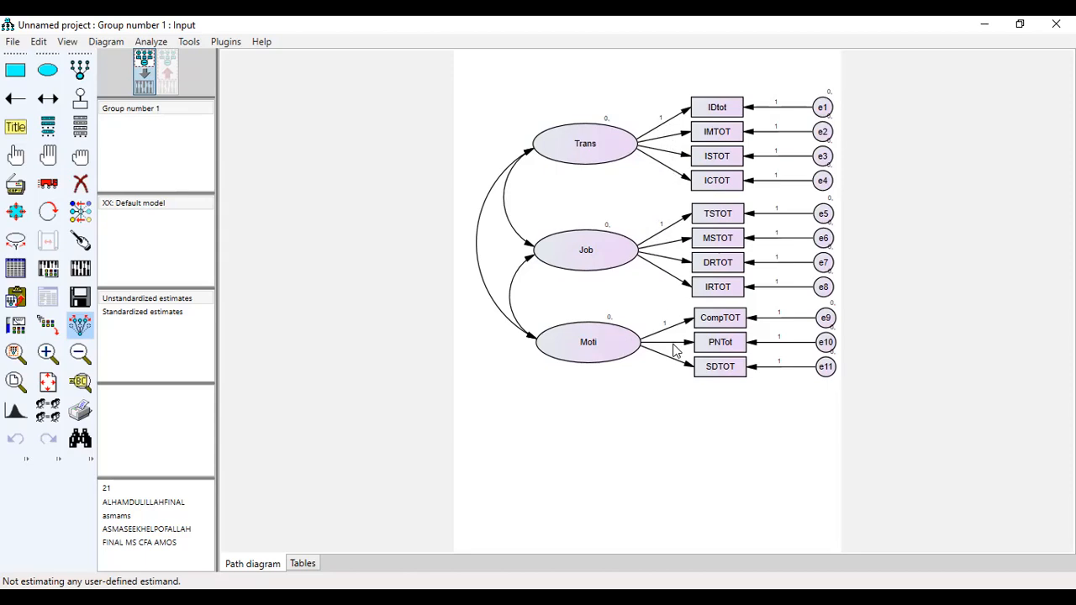
mouse_move(686, 252)
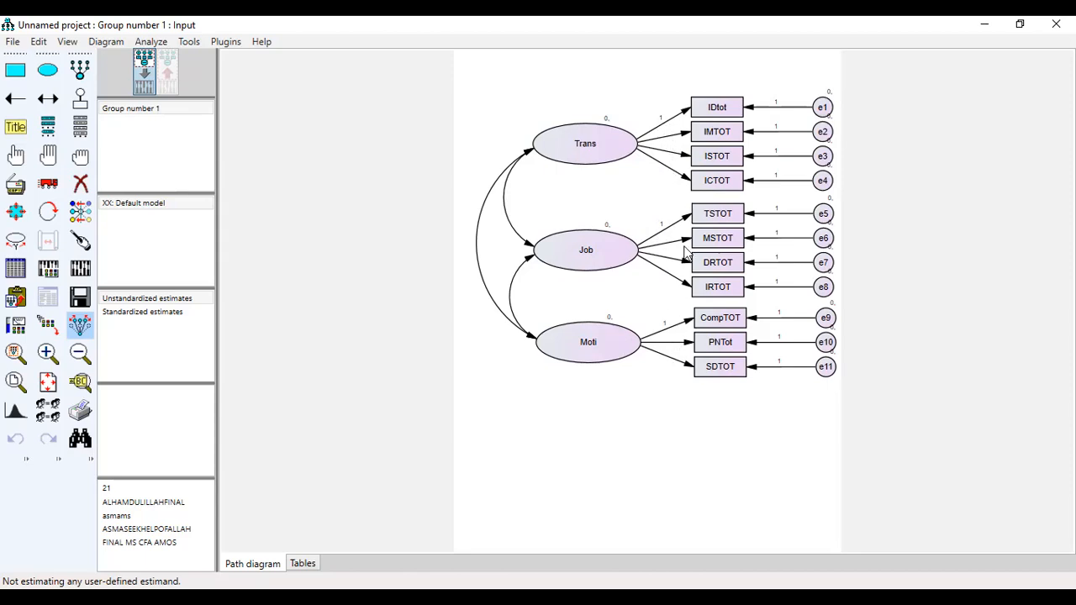
mouse_move(686, 135)
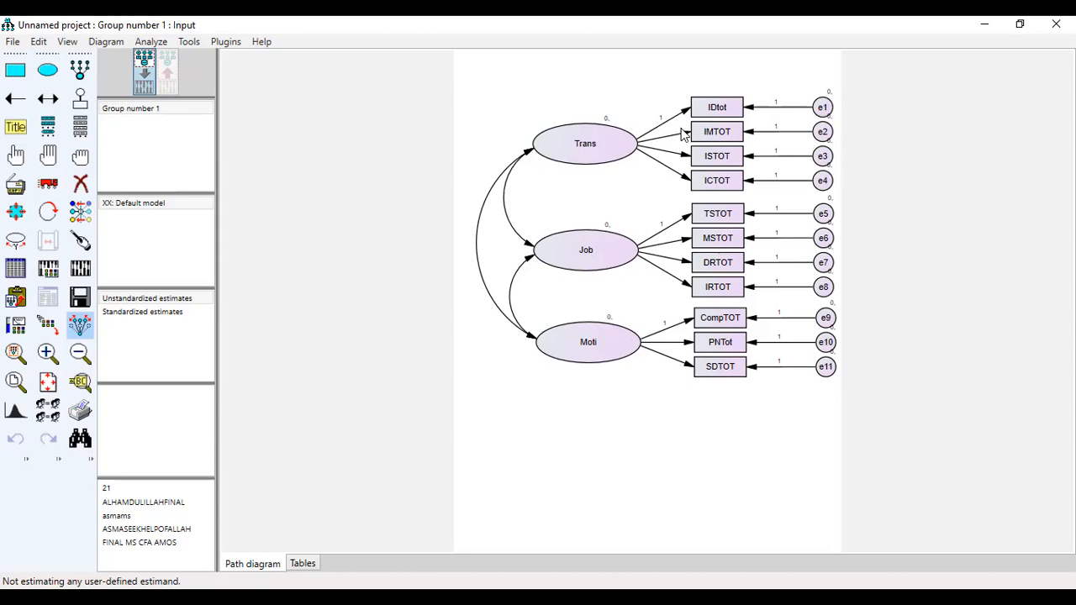
mouse_move(683, 136)
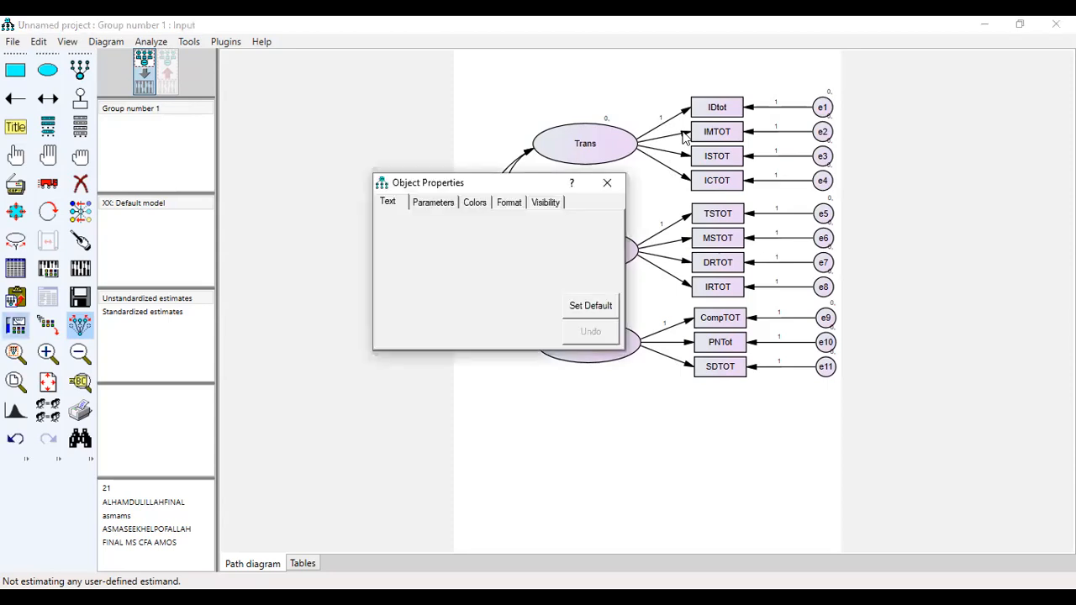
mouse_move(432, 205)
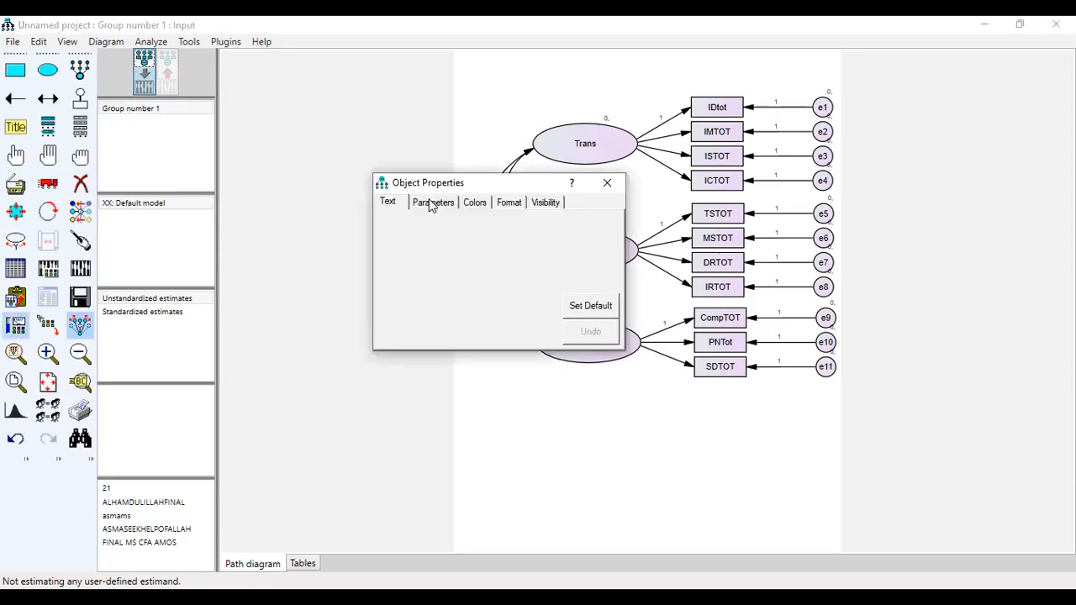
Fix the regression weight of the Trans factor path at 1 in its Parameters settings.
left_click(432, 202)
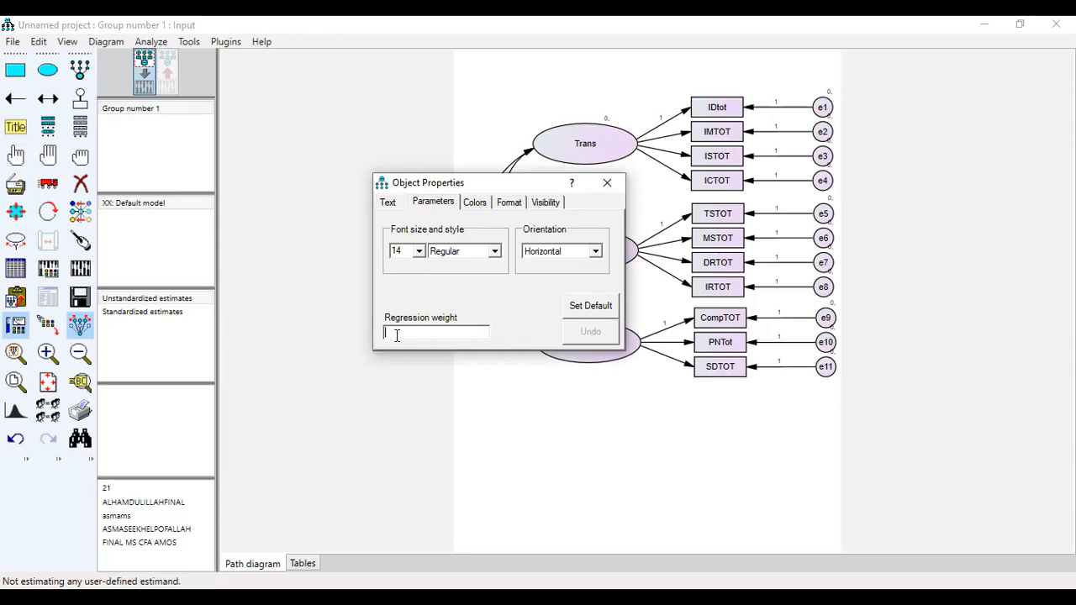
type("1")
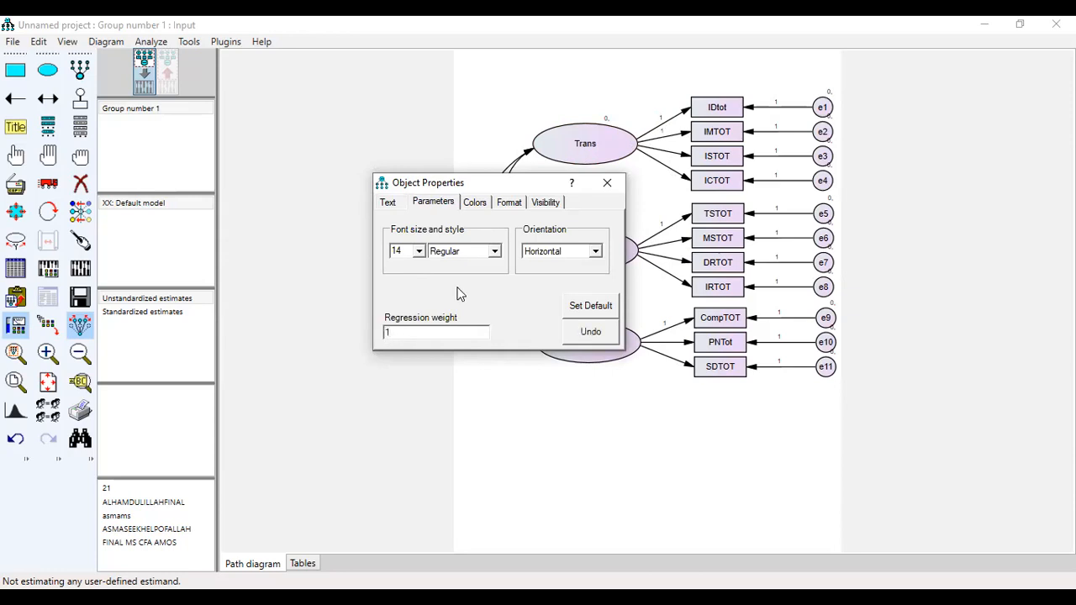
left_click(607, 182)
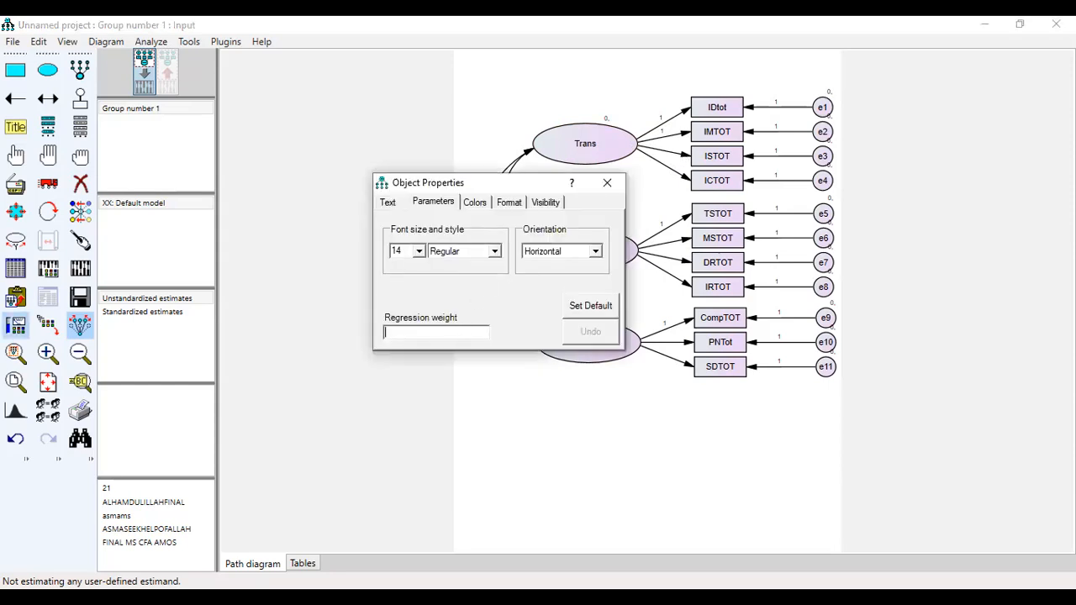
type("1")
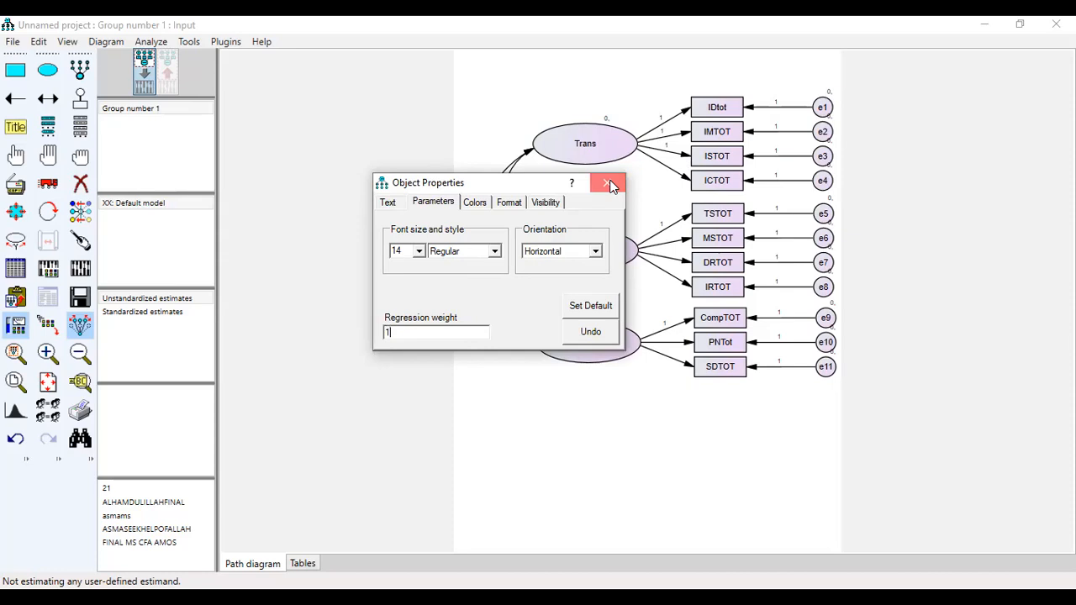
left_click(610, 182)
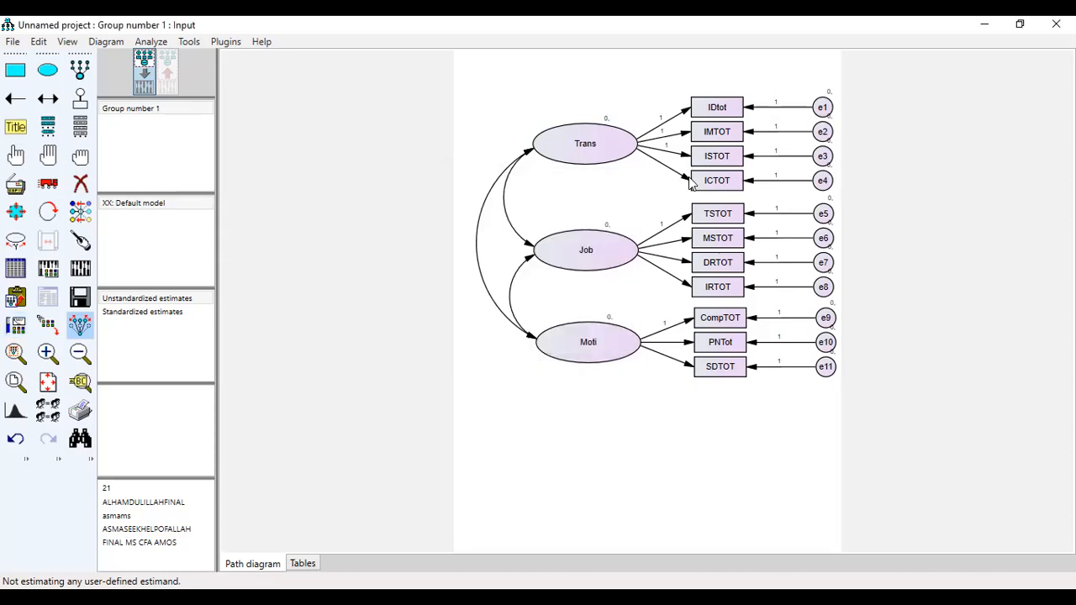
mouse_move(682, 178)
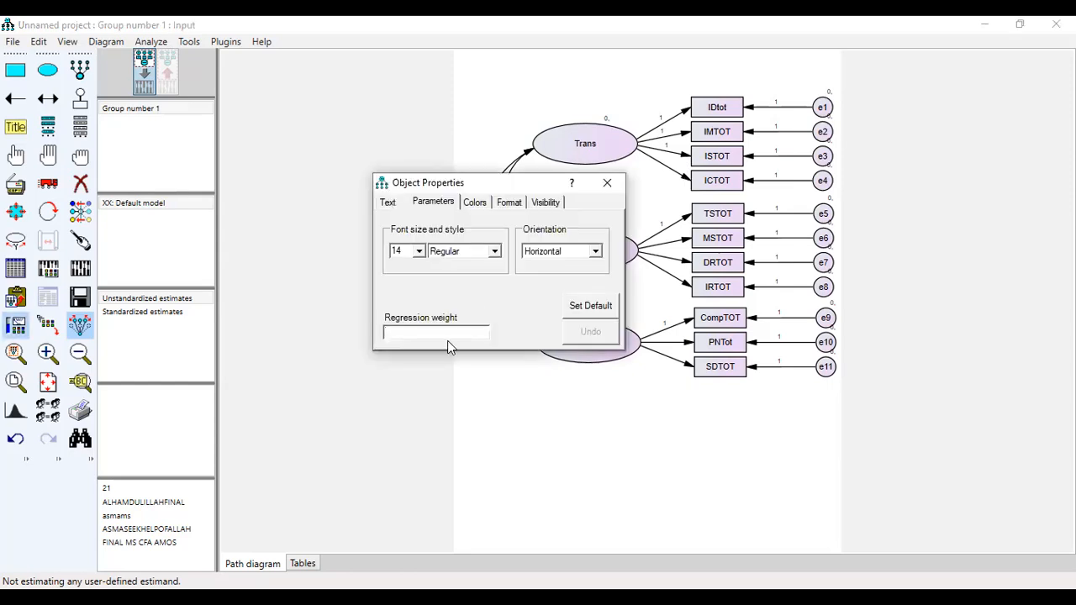
Fix the regression weights of three more indicator paths at 1, one after another.
type("1")
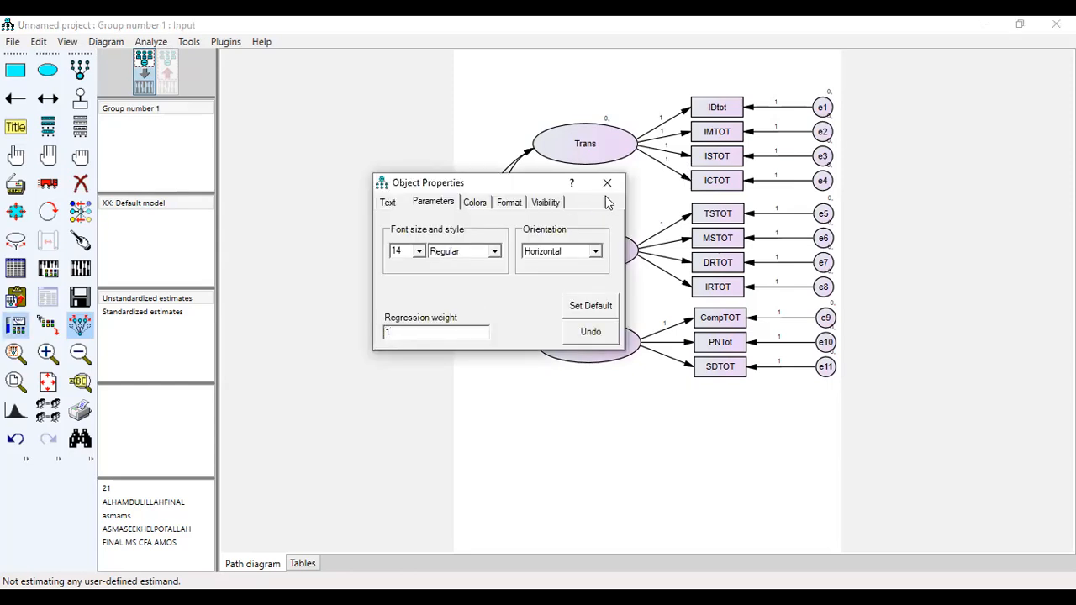
left_click(607, 182)
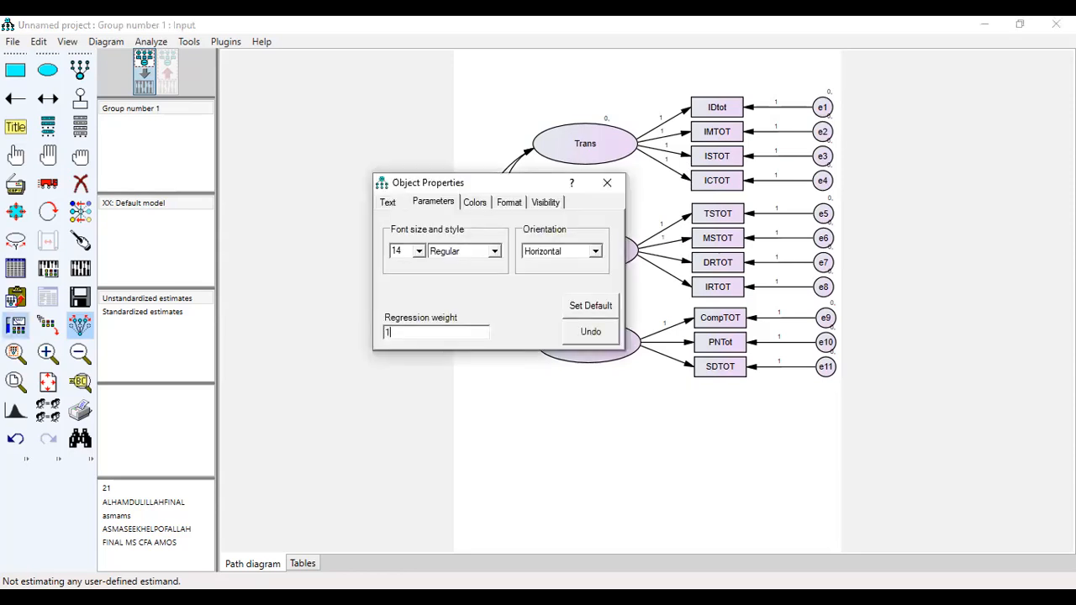
left_click(607, 181)
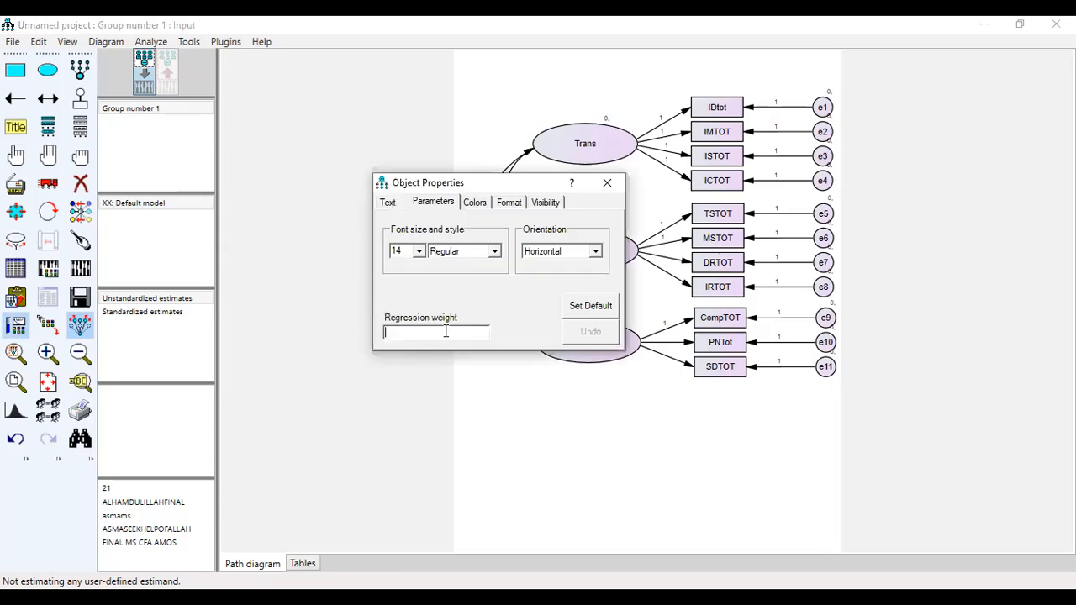
type("1")
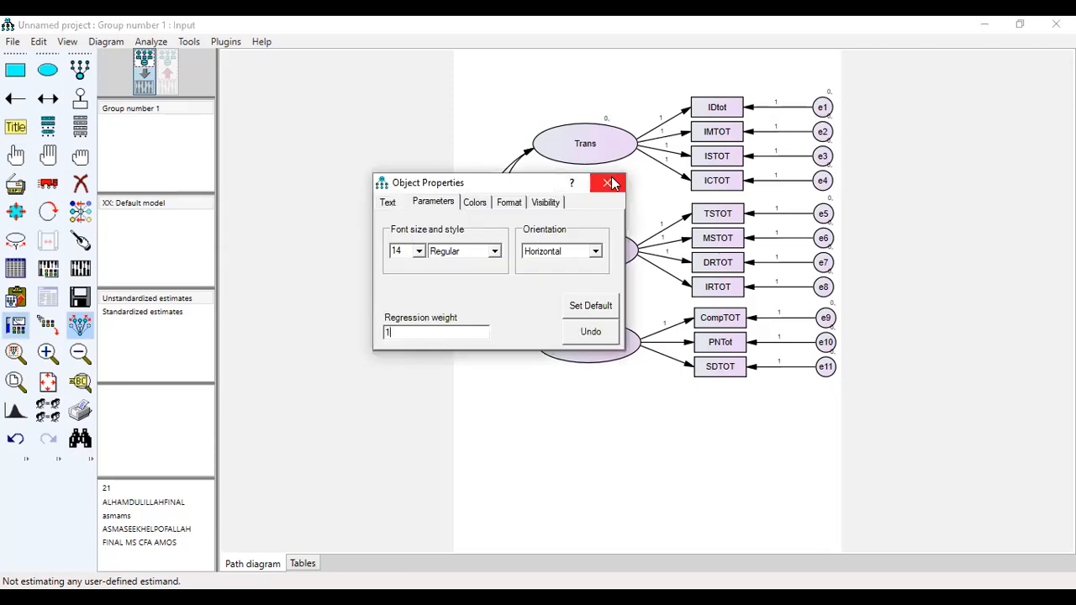
left_click(609, 183)
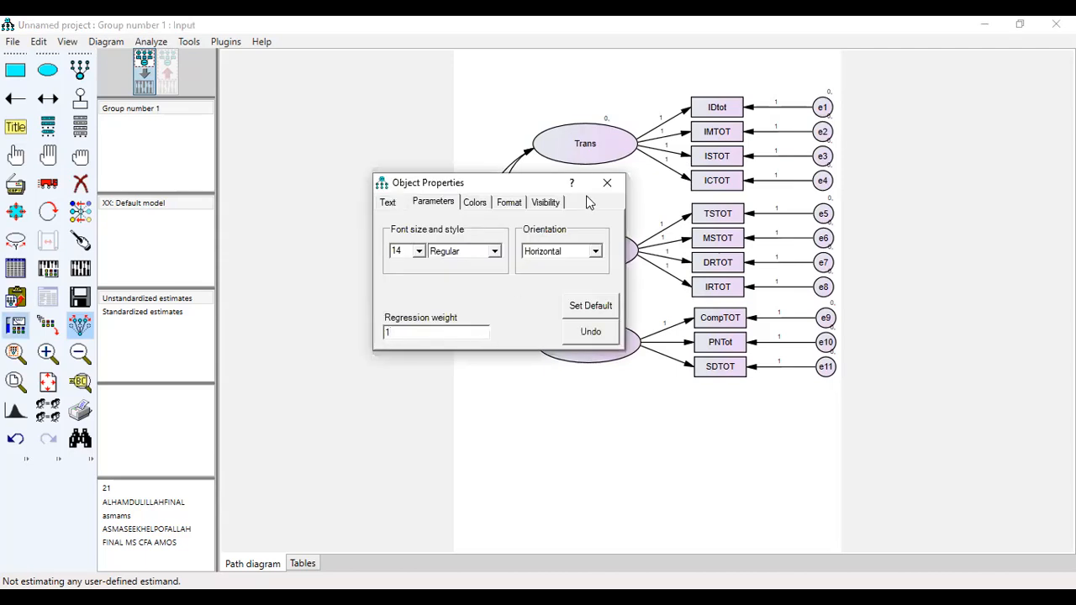
left_click(607, 182)
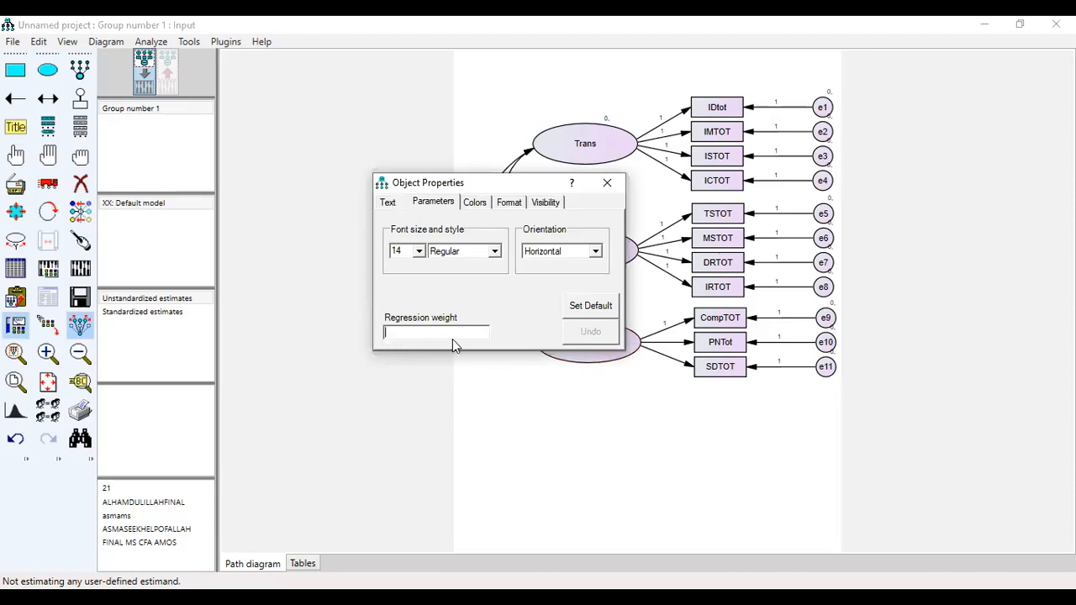
type("1")
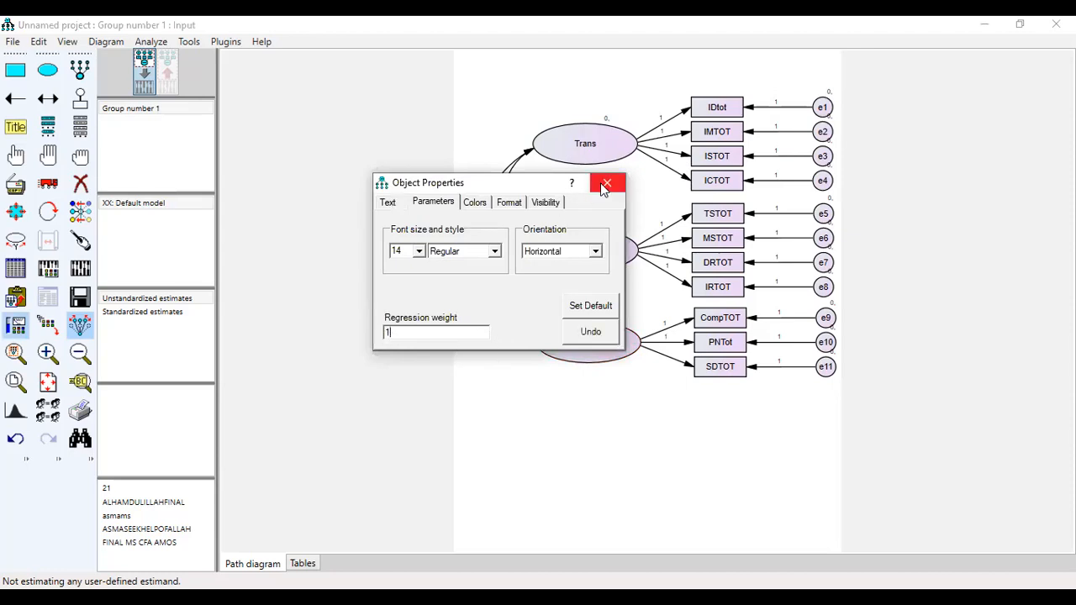
left_click(607, 183)
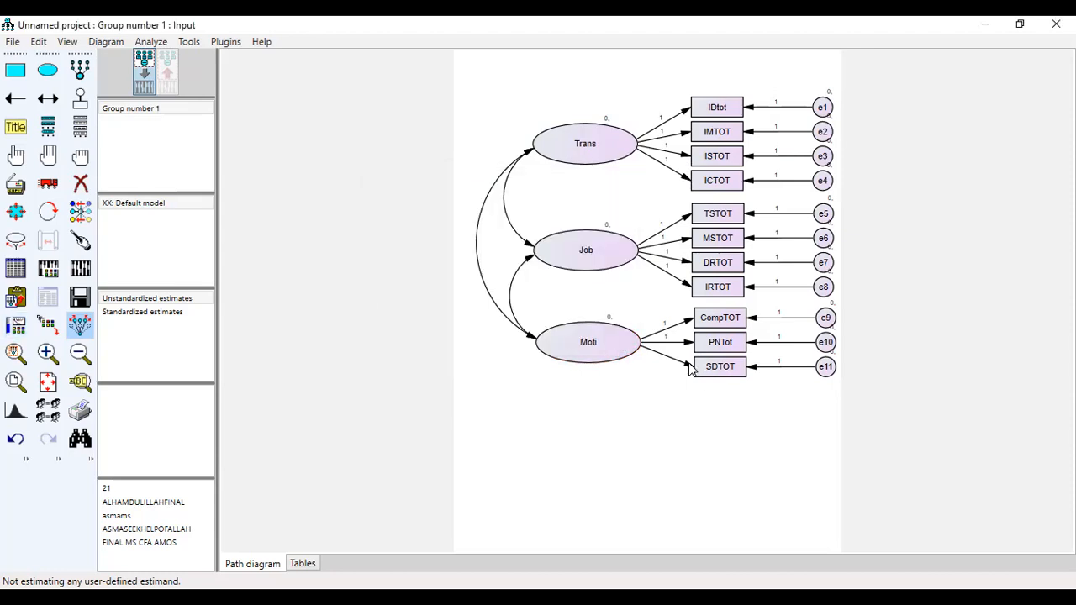
double_click(588, 343)
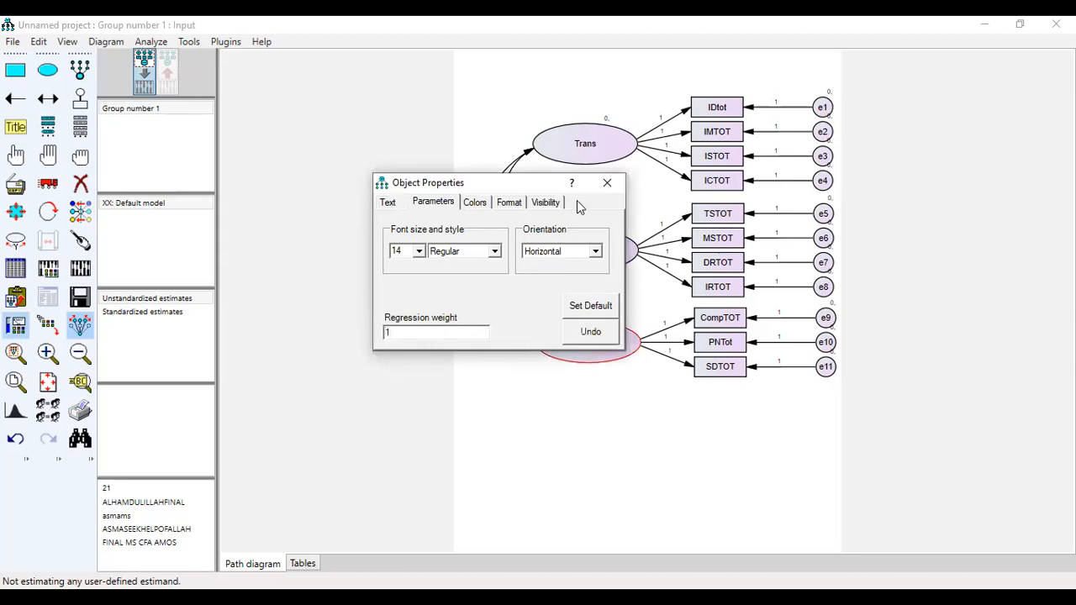
left_click(607, 182)
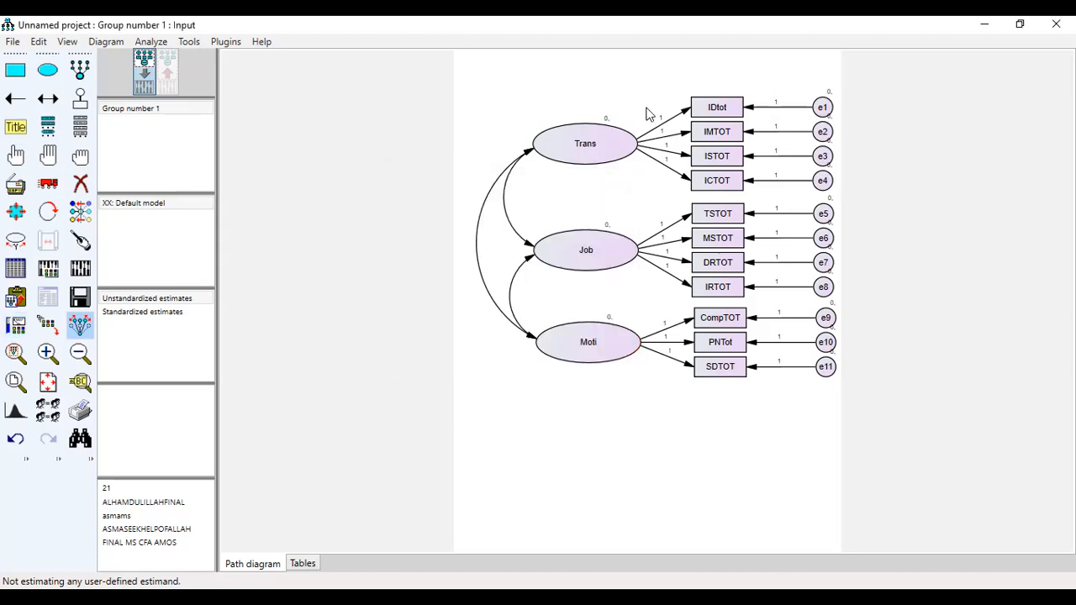
mouse_move(743, 191)
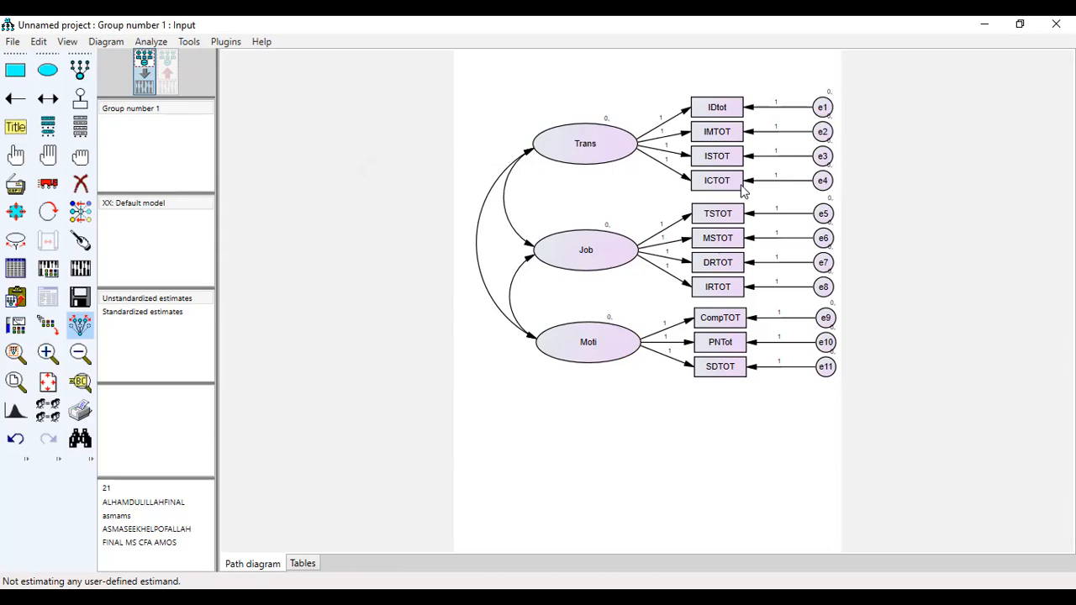
mouse_move(742, 131)
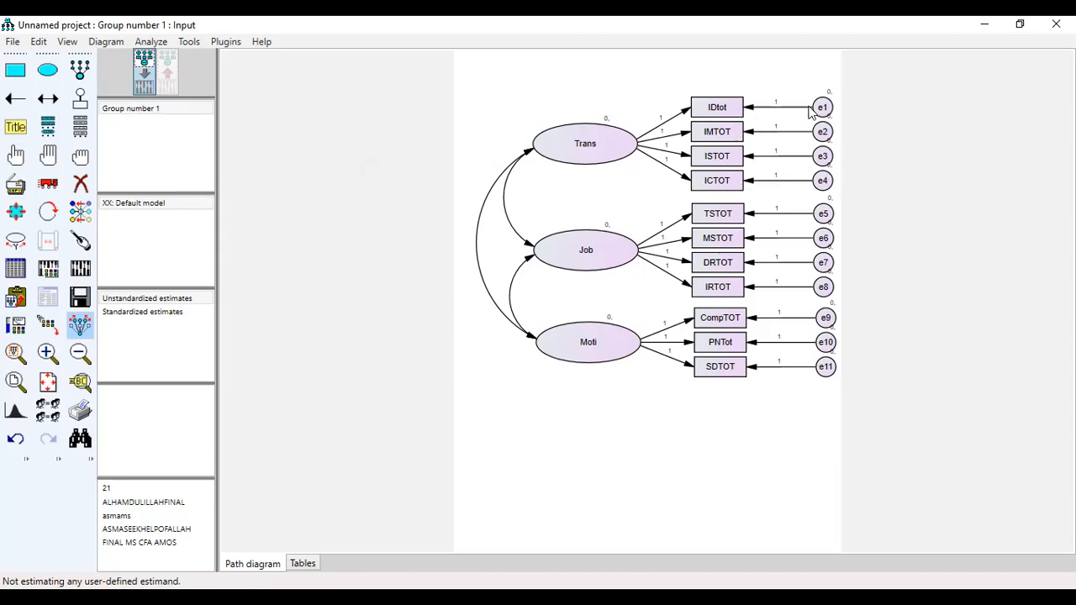
mouse_move(765, 127)
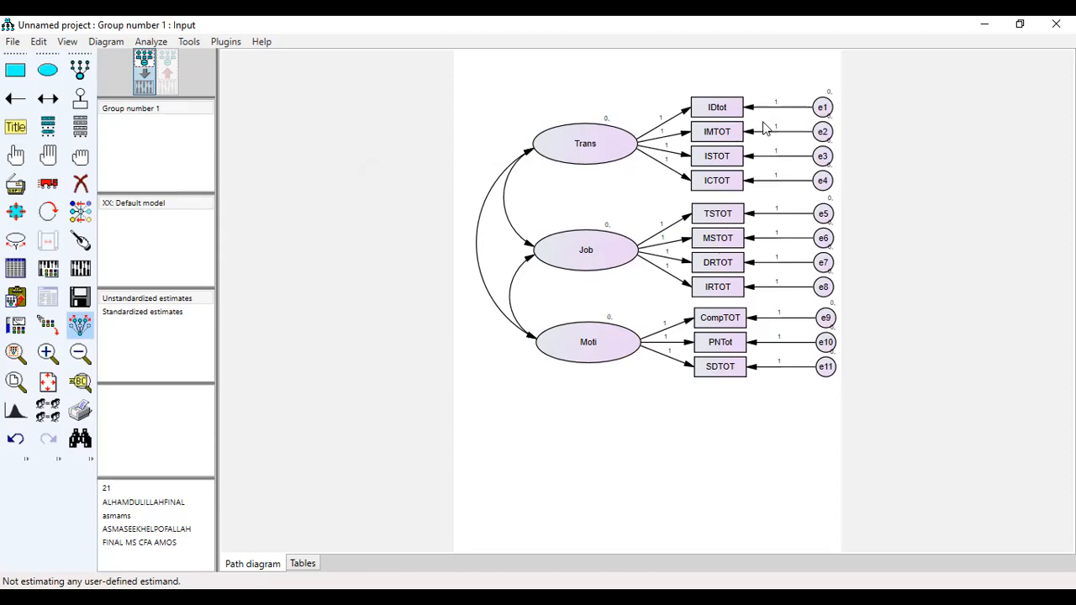
mouse_move(729, 115)
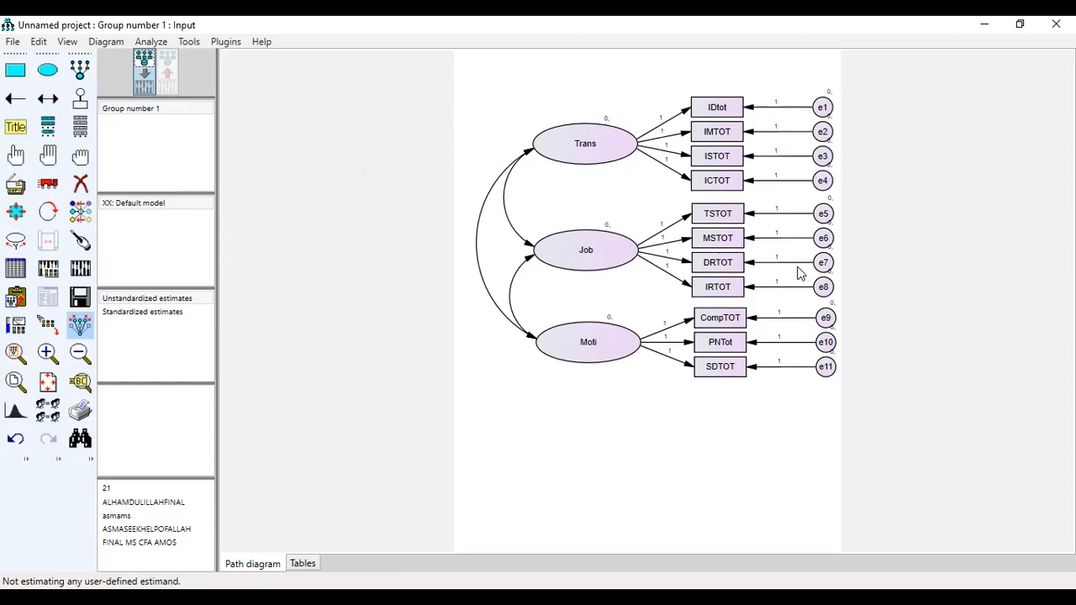
mouse_move(770, 148)
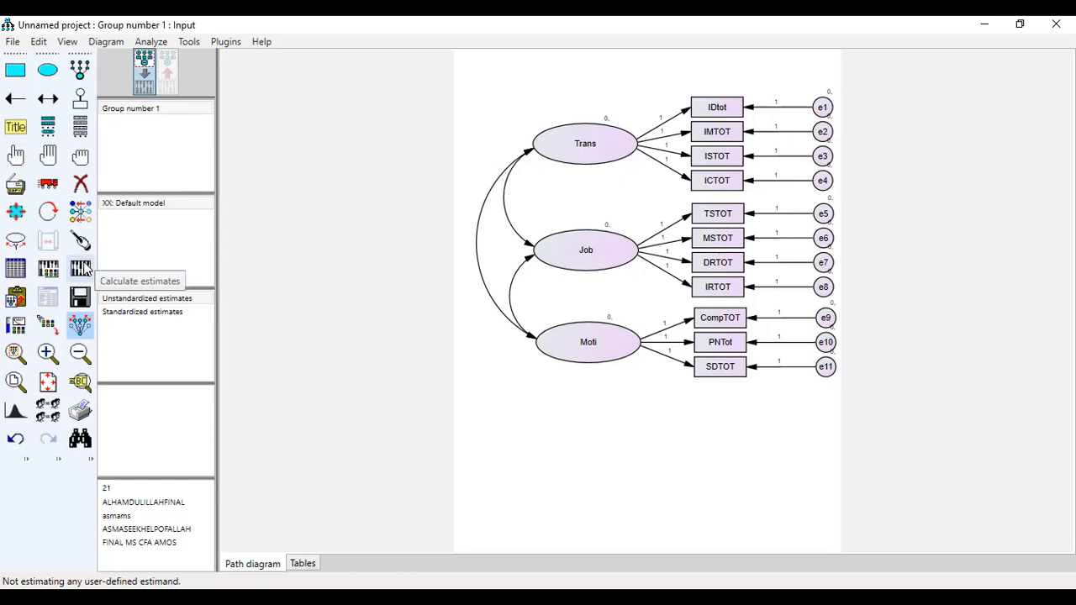
mouse_move(47, 269)
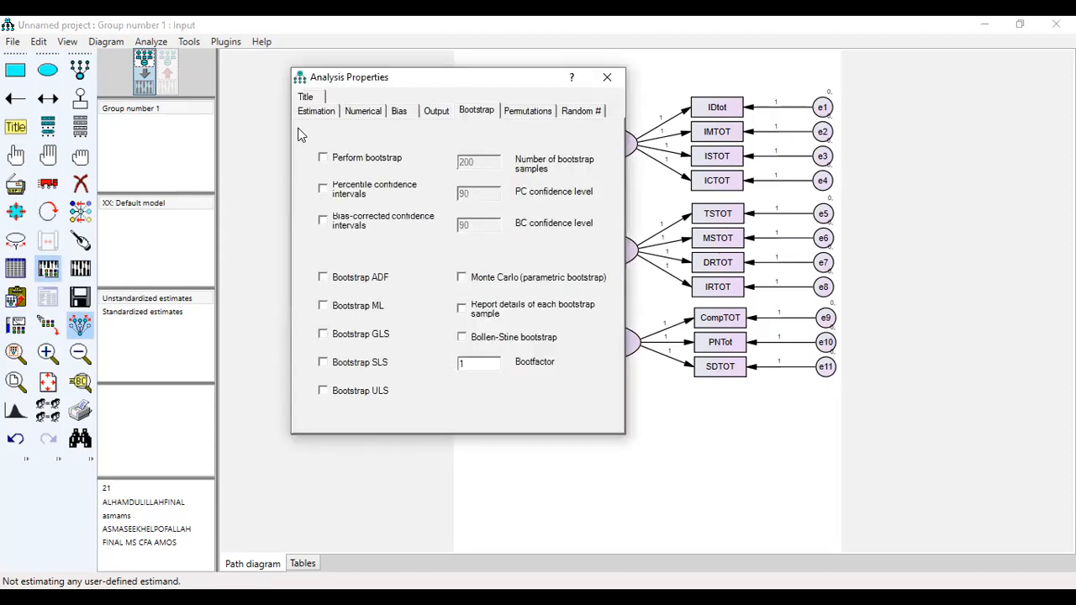
Request indirect, direct and total effects in the analysis output, after checking Estimation and Bootstrap settings.
left_click(316, 111)
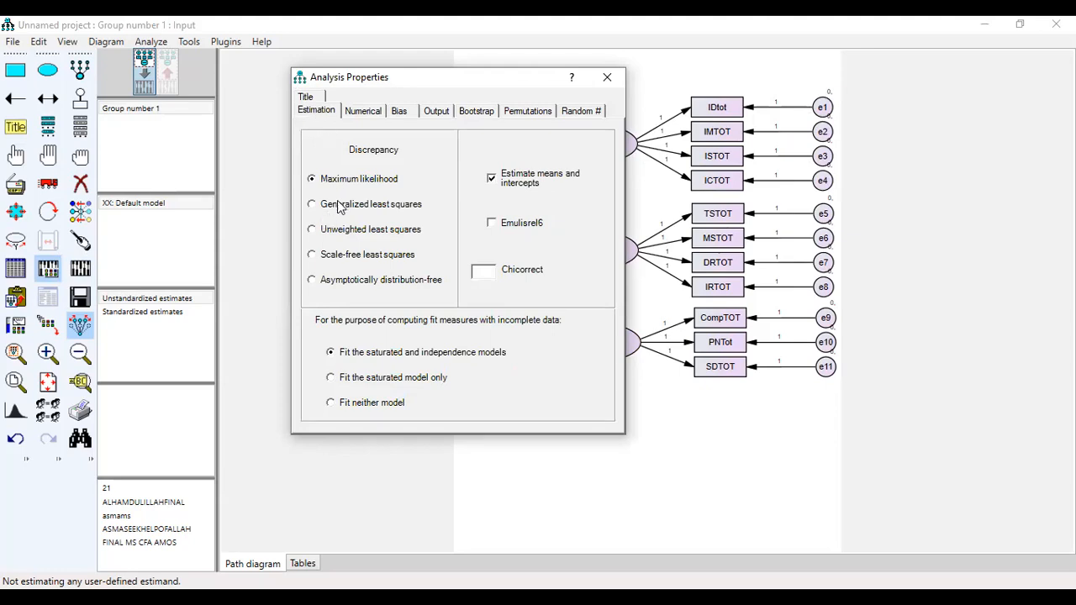
mouse_move(518, 201)
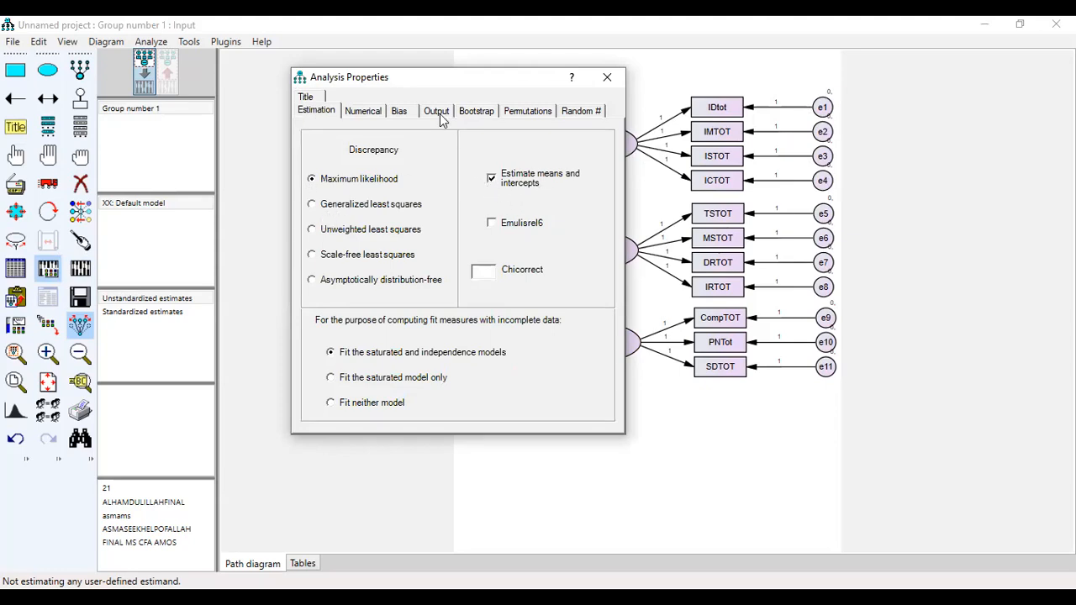
left_click(437, 111)
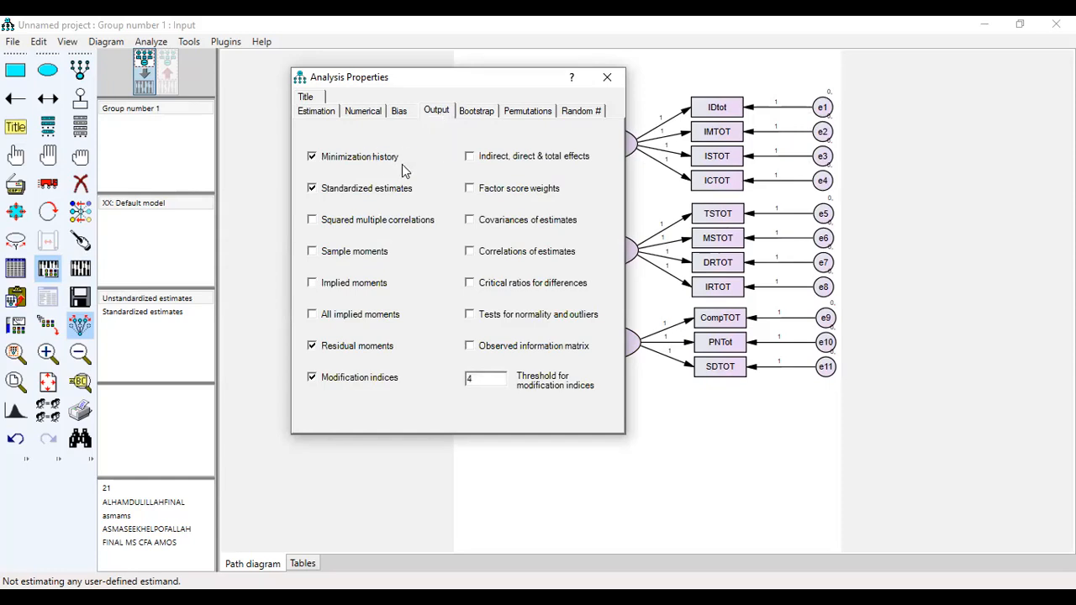
mouse_move(469, 162)
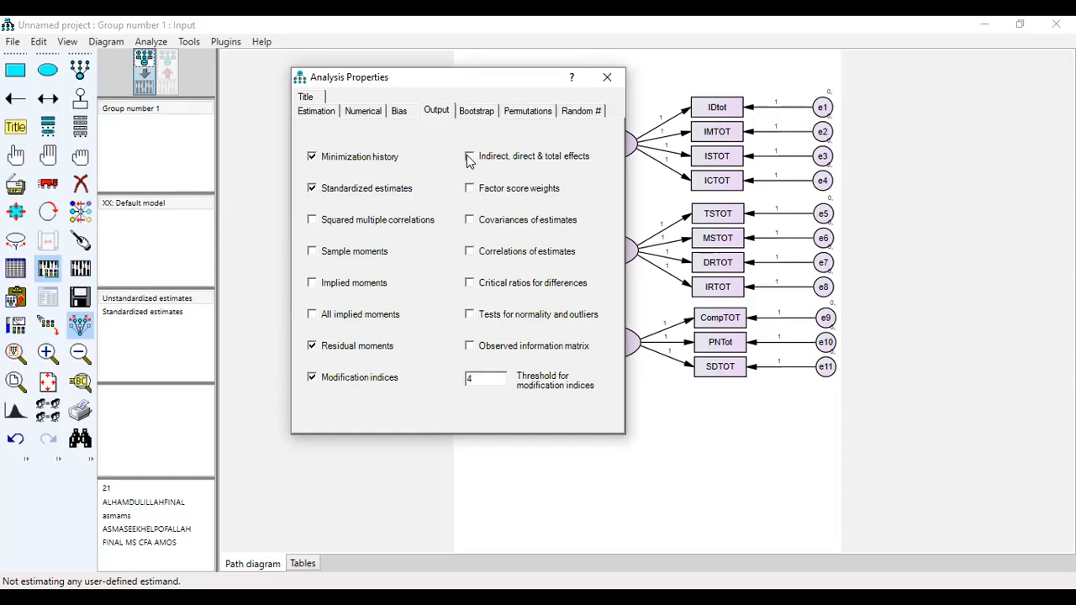
left_click(469, 157)
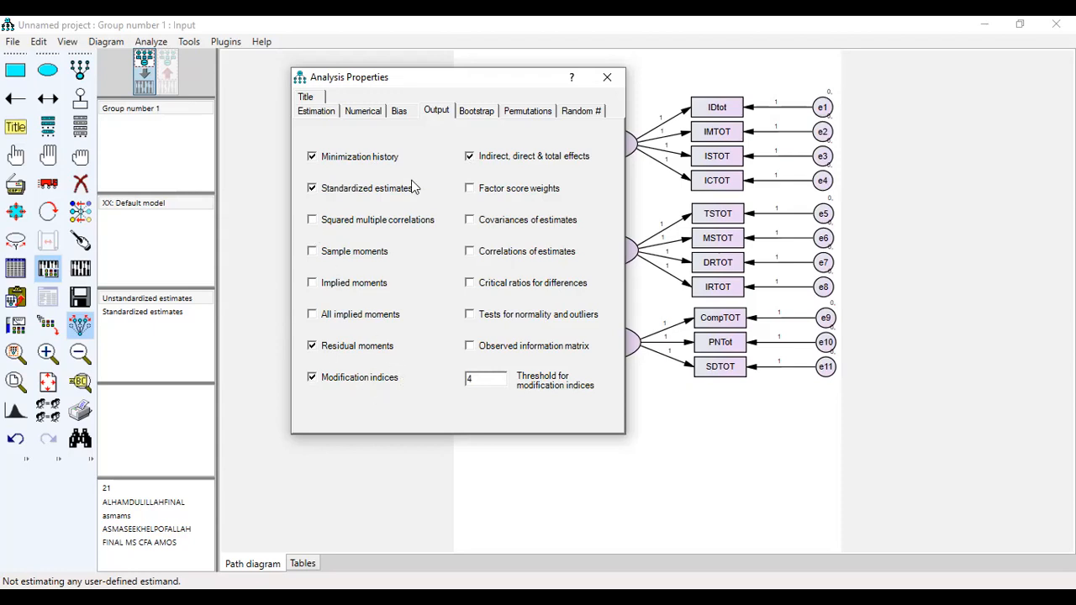
mouse_move(469, 116)
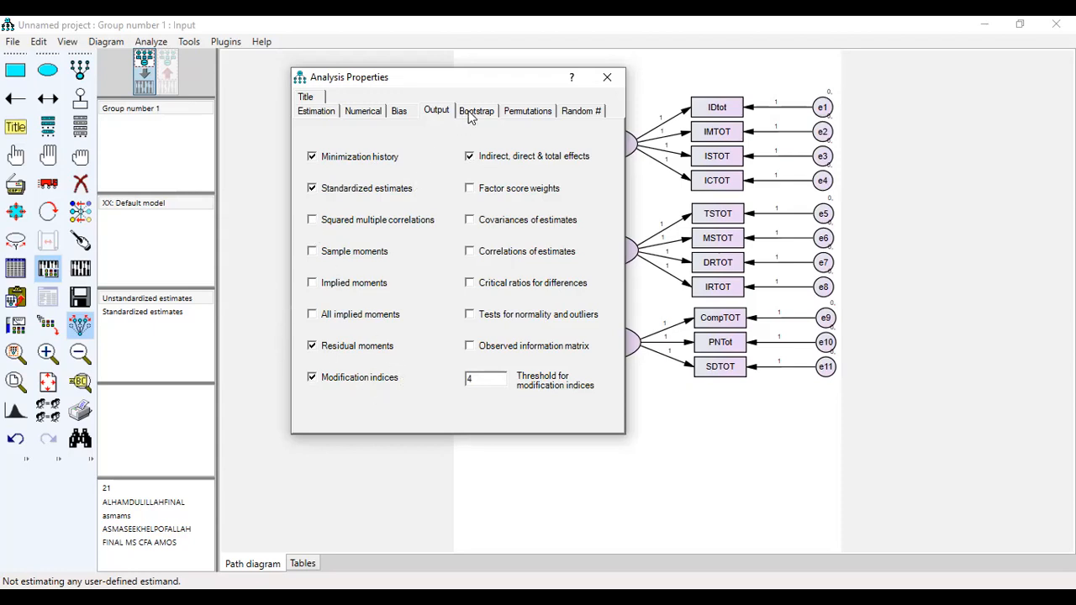
left_click(476, 111)
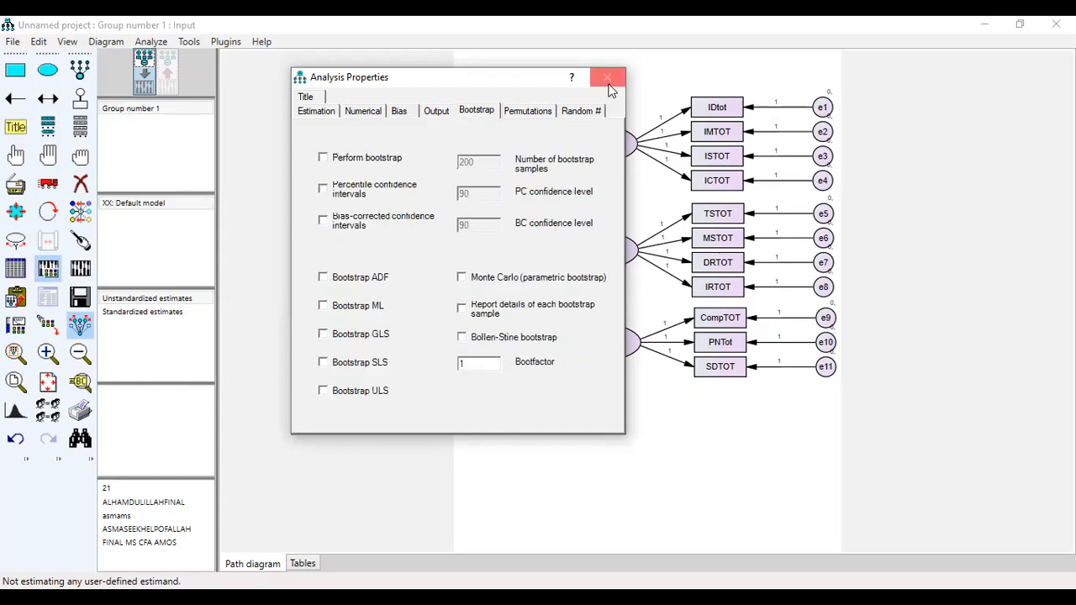
left_click(607, 77)
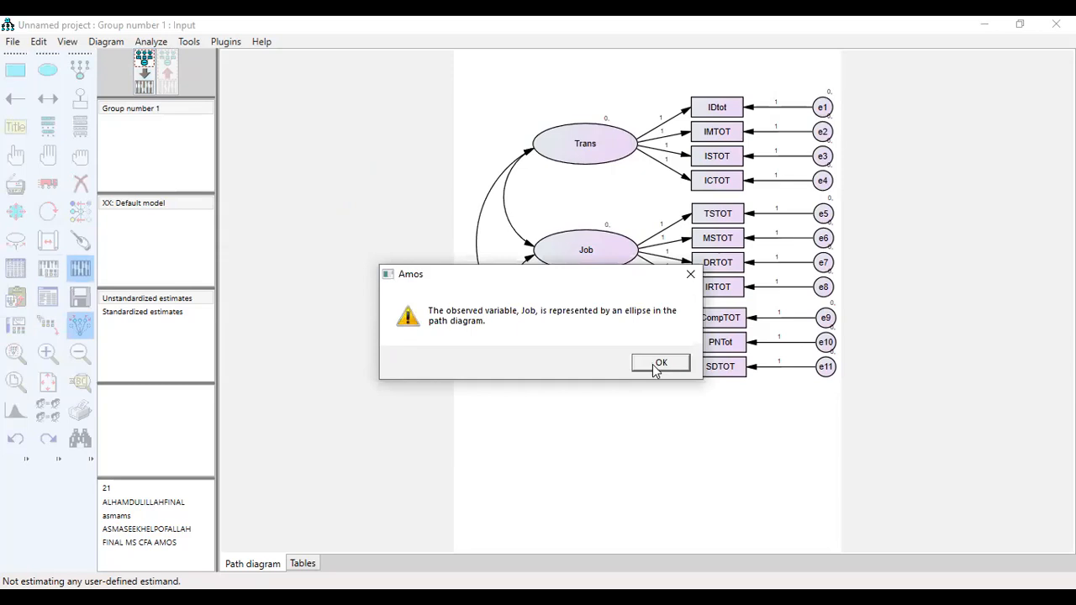
Dismiss the warning that Job is drawn as an ellipse.
left_click(660, 363)
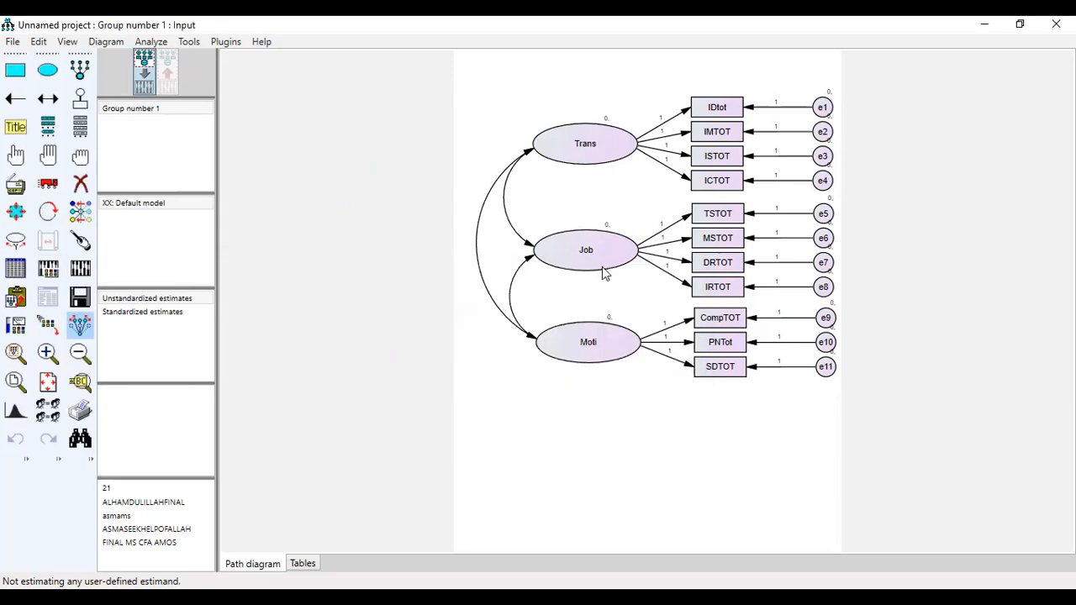
mouse_move(47, 269)
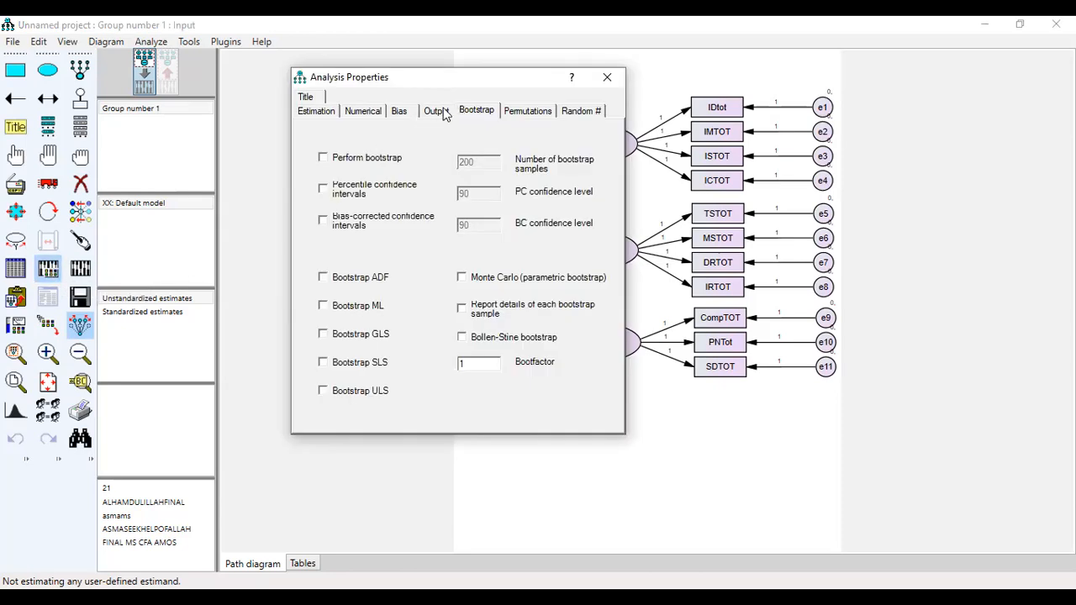
Turn off indirect effects output and means-and-intercepts estimation, then dismiss the Job warning.
left_click(437, 111)
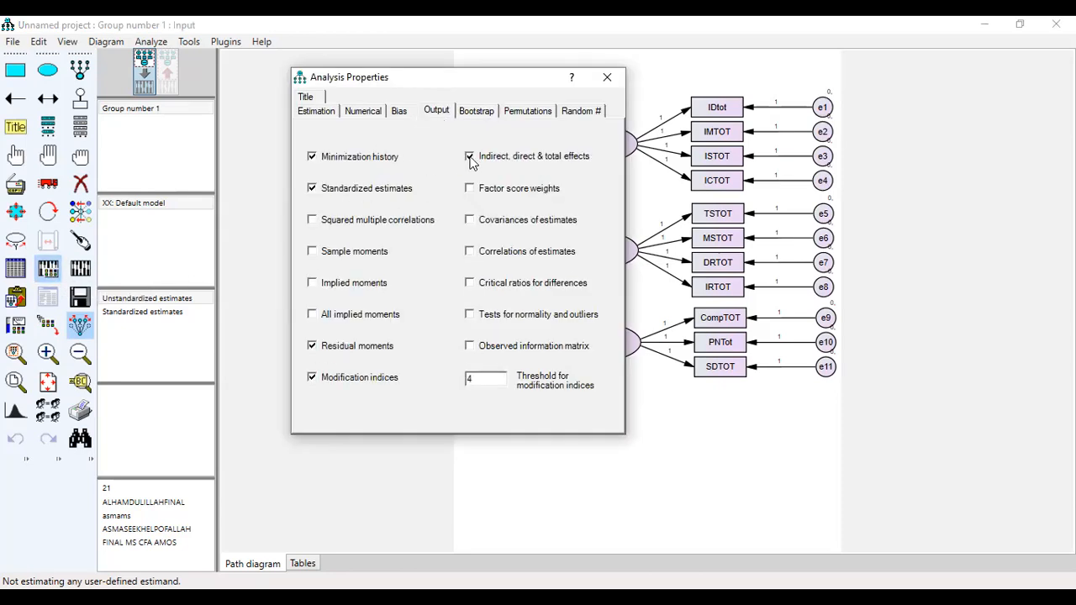
left_click(471, 156)
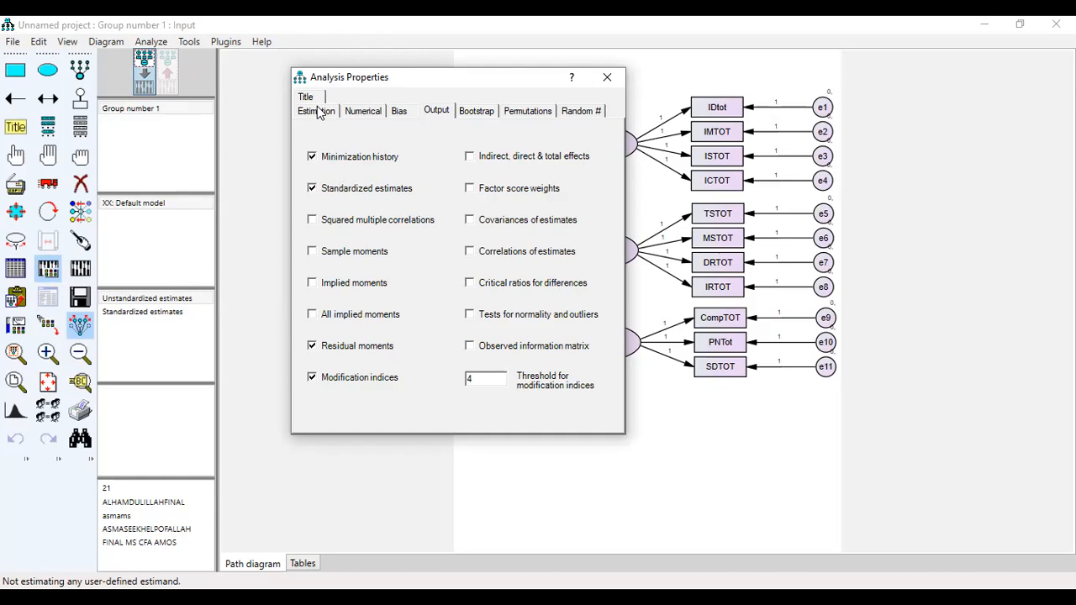
left_click(317, 111)
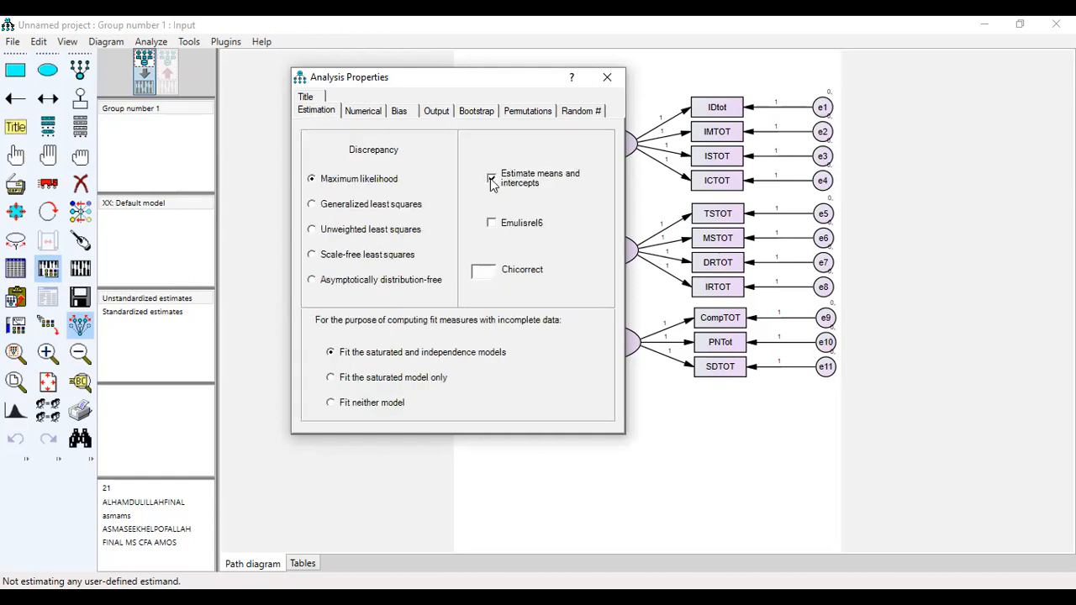
left_click(491, 178)
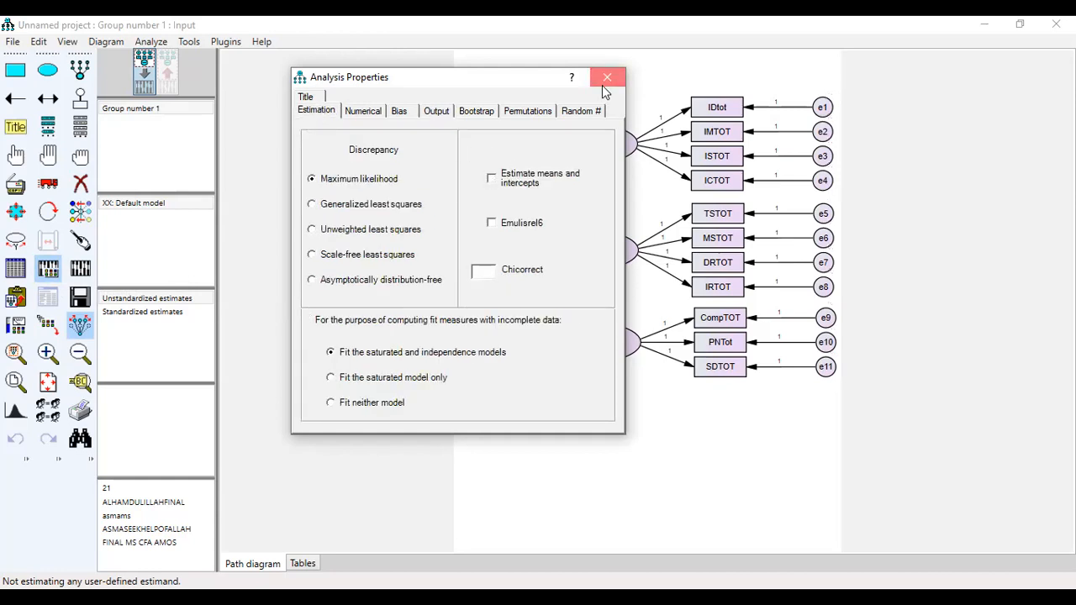
left_click(607, 78)
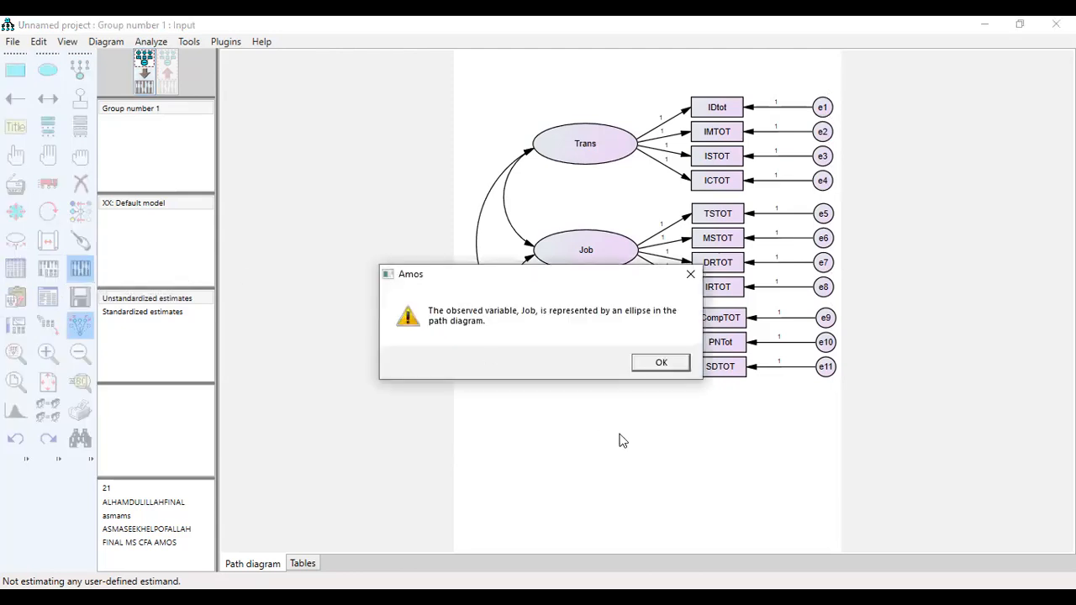
left_click(660, 363)
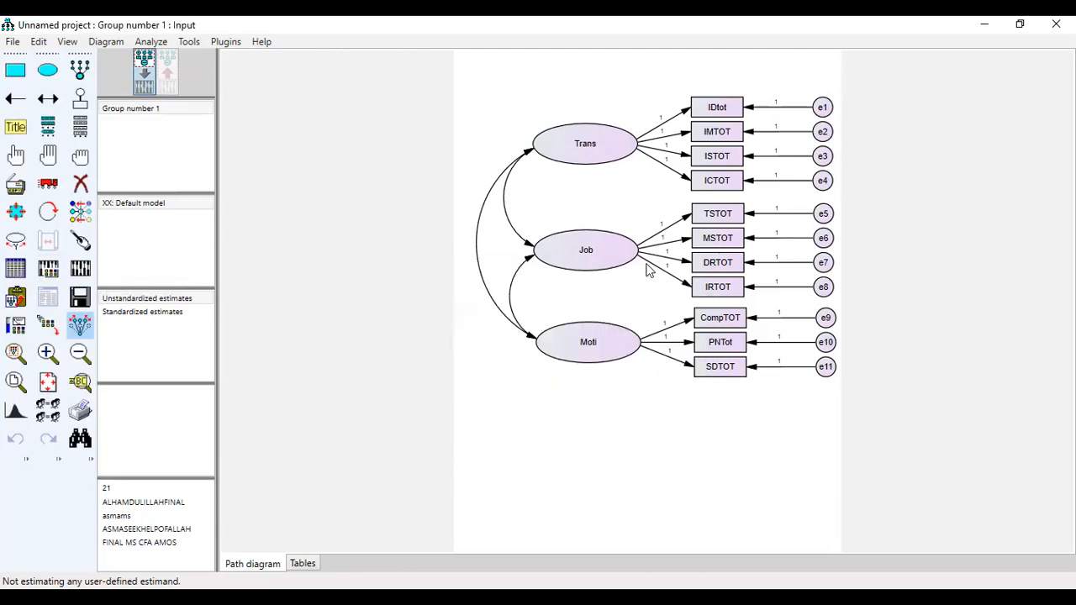
mouse_move(639, 515)
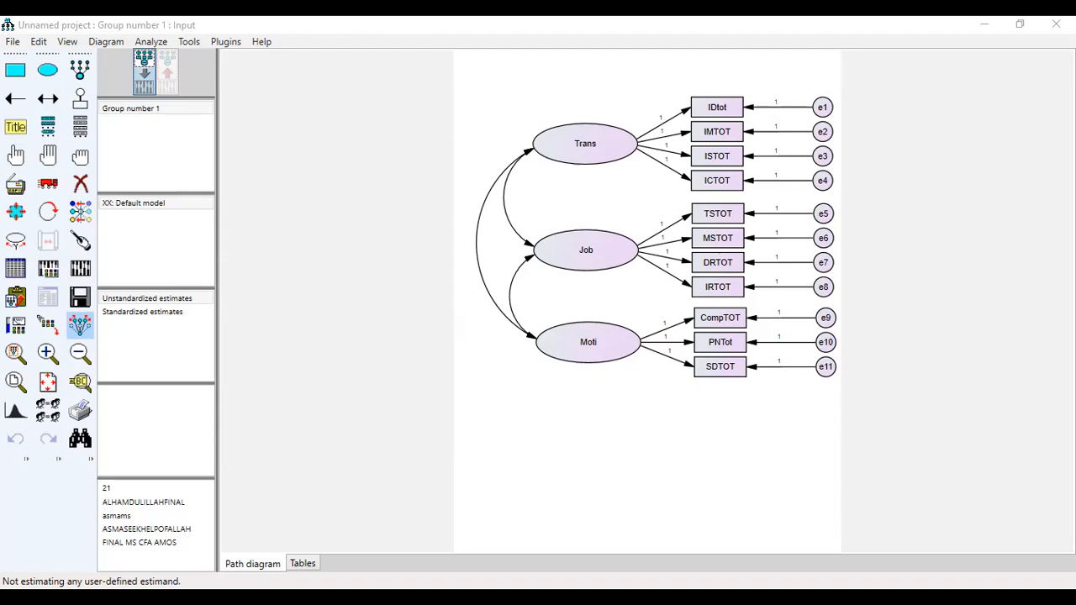
mouse_move(626, 322)
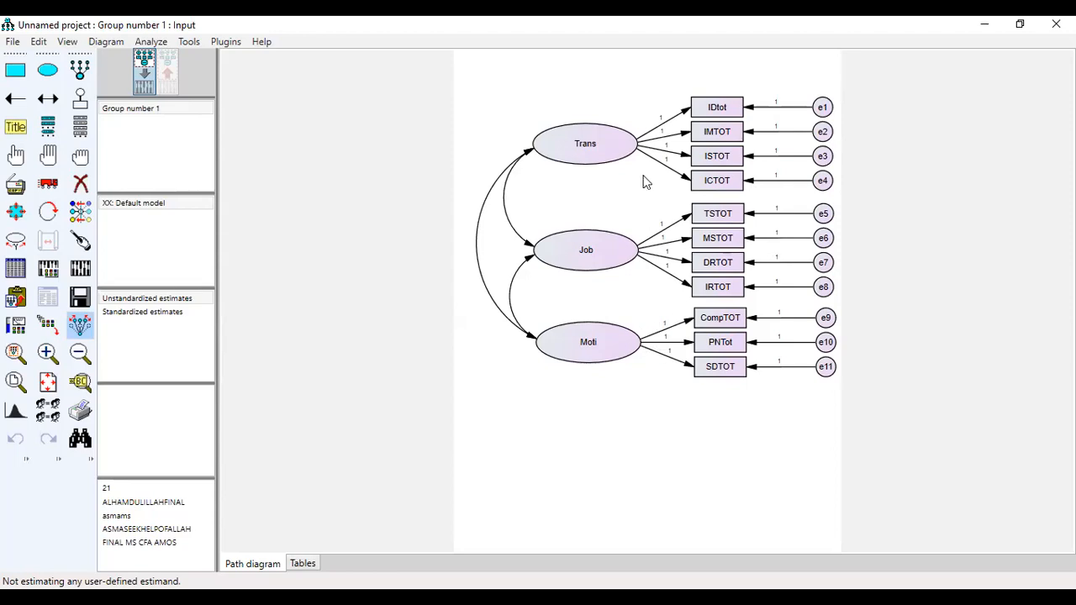
mouse_move(54, 252)
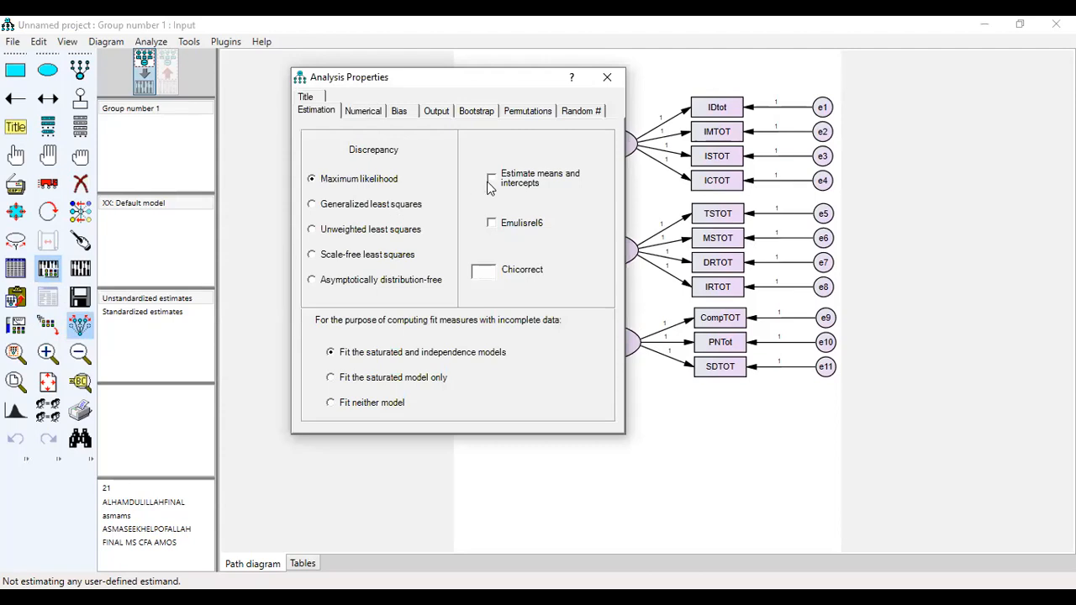
Turn means-and-intercepts estimation back on and confirm the output options.
left_click(491, 178)
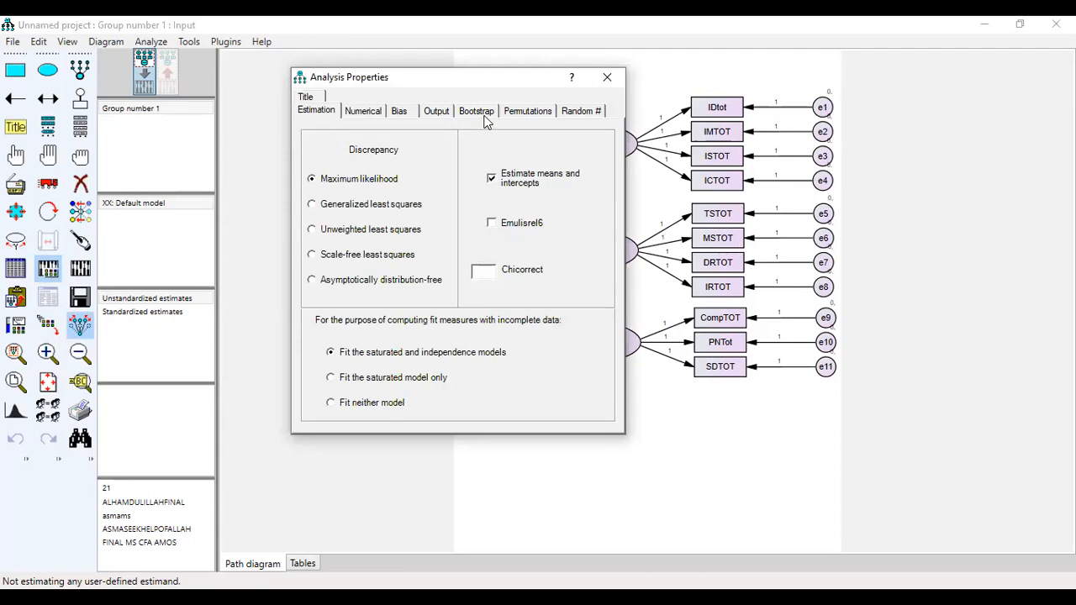
left_click(437, 111)
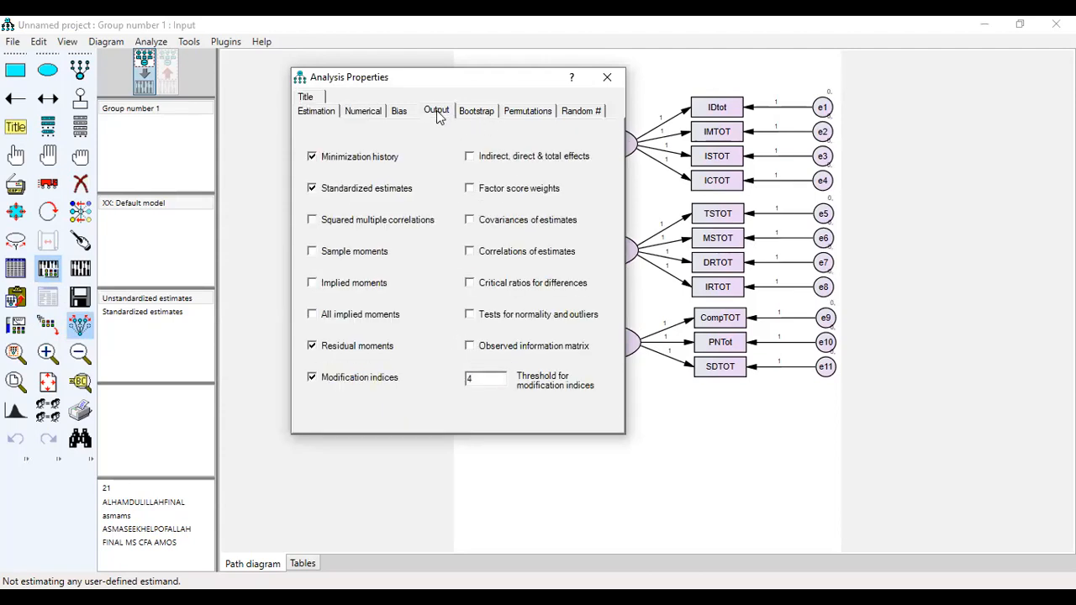
mouse_move(380, 185)
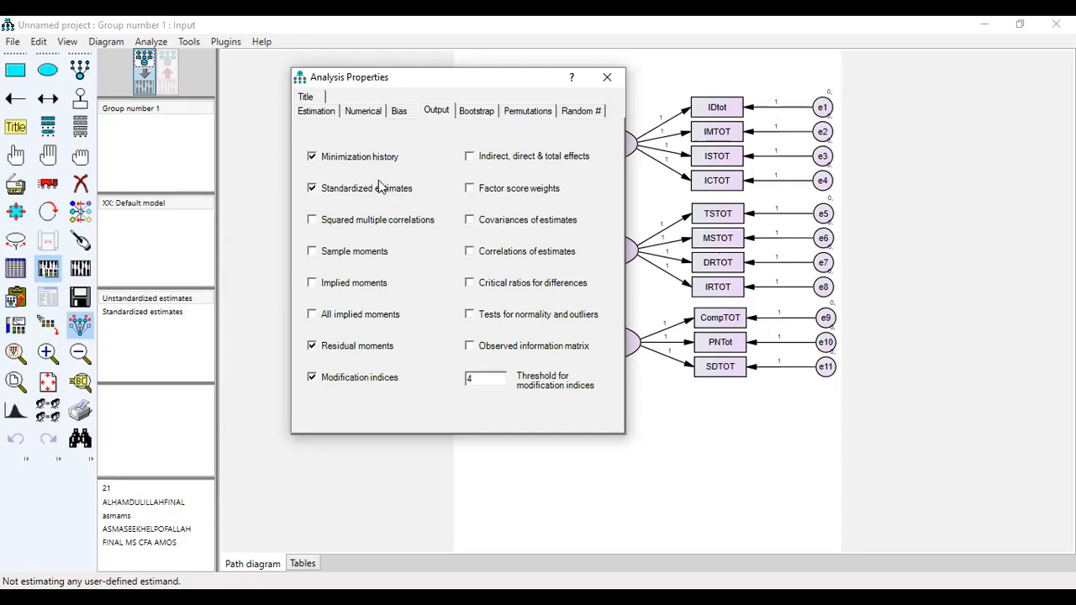
mouse_move(373, 392)
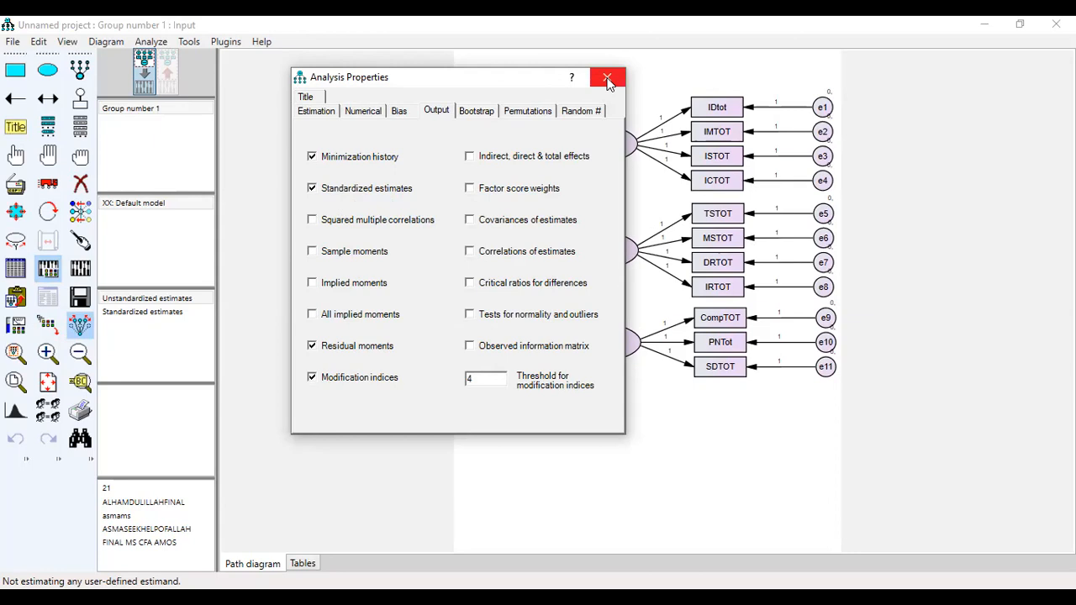
left_click(608, 78)
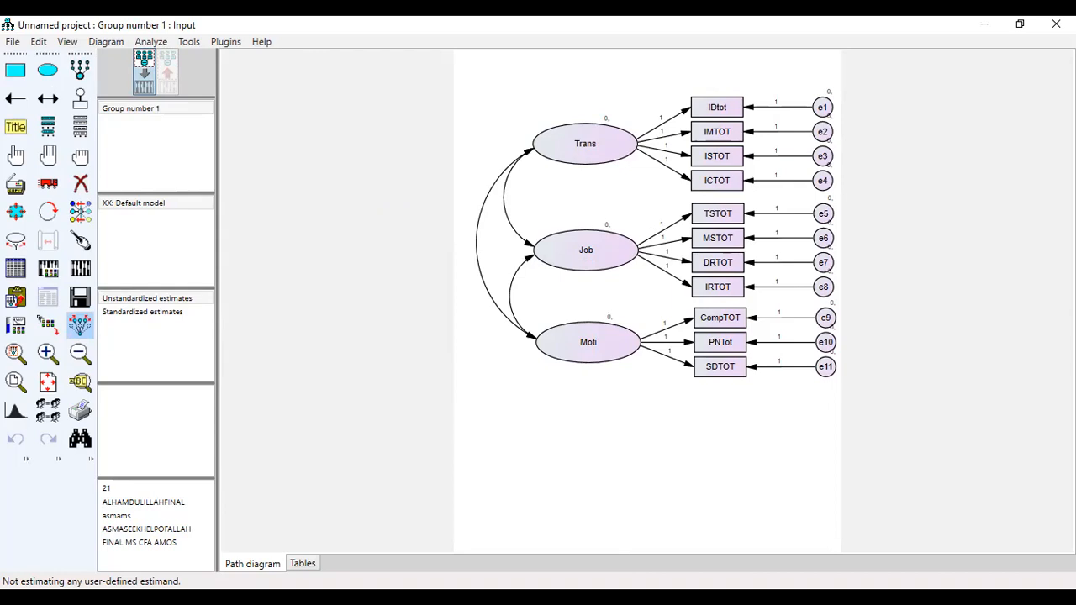
mouse_move(491, 81)
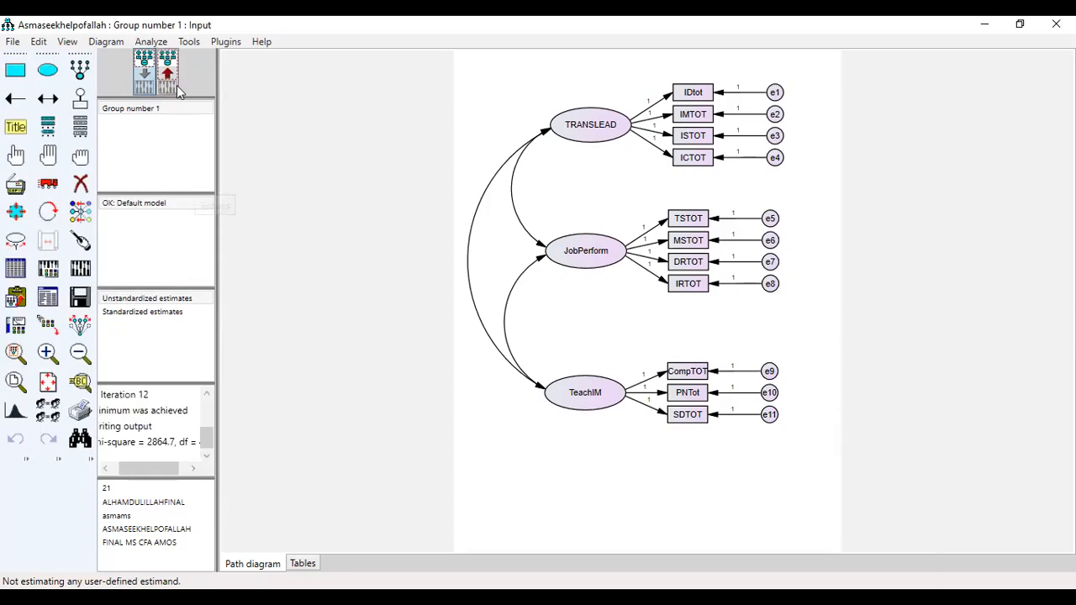
mouse_move(168, 74)
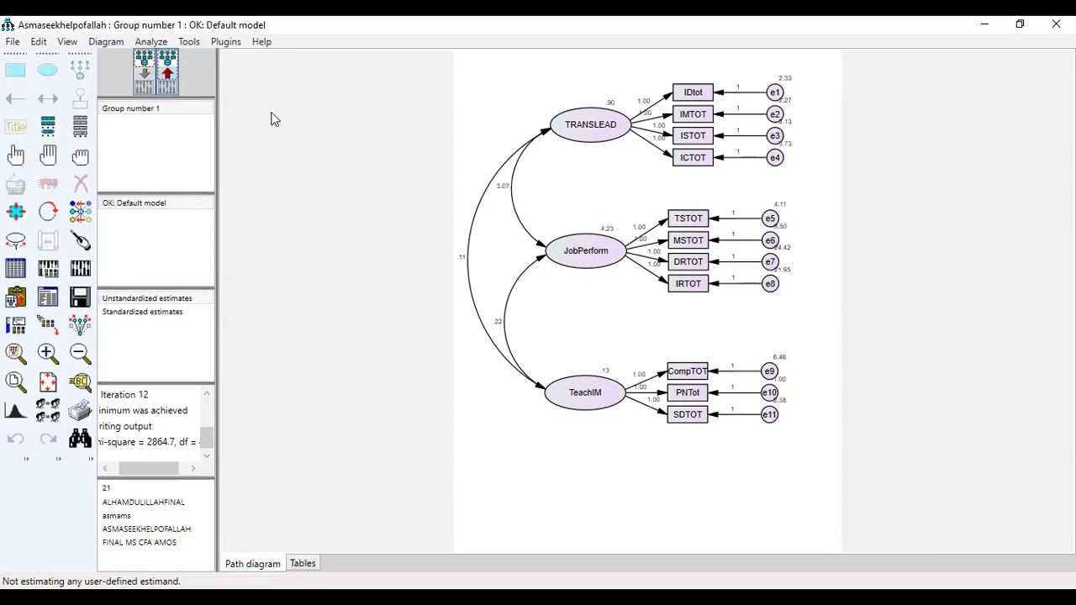
mouse_move(168, 74)
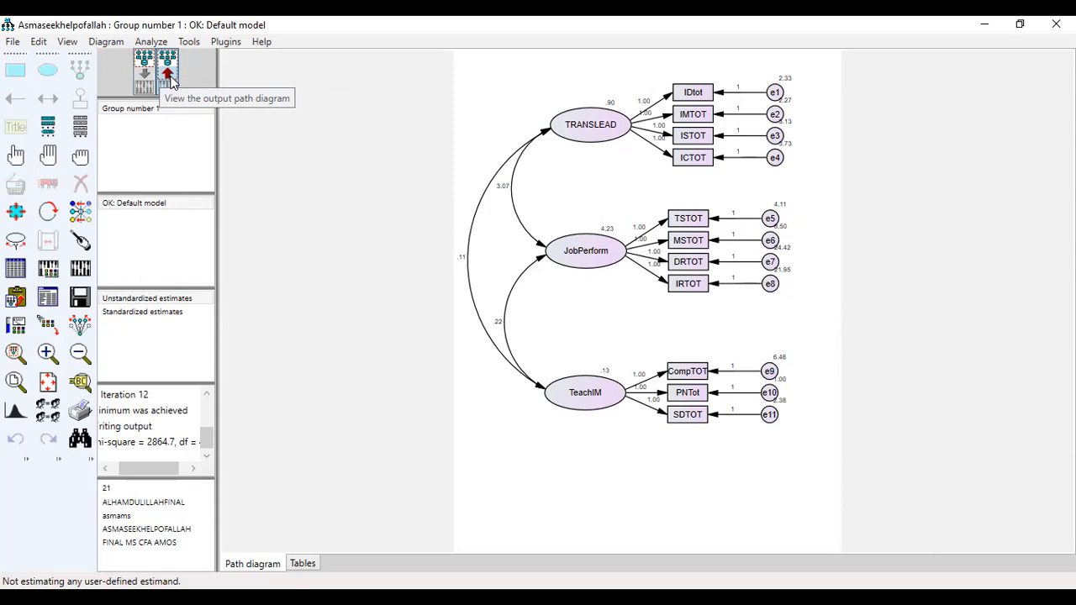
Show the output path diagram with estimates and bring up the Amos text output.
left_click(145, 76)
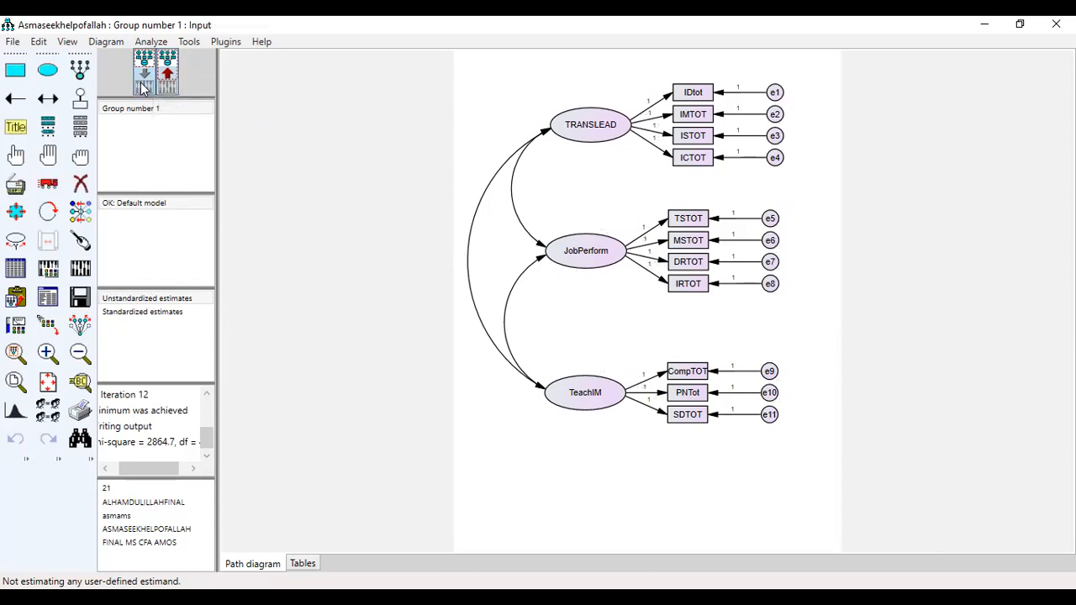
mouse_move(168, 74)
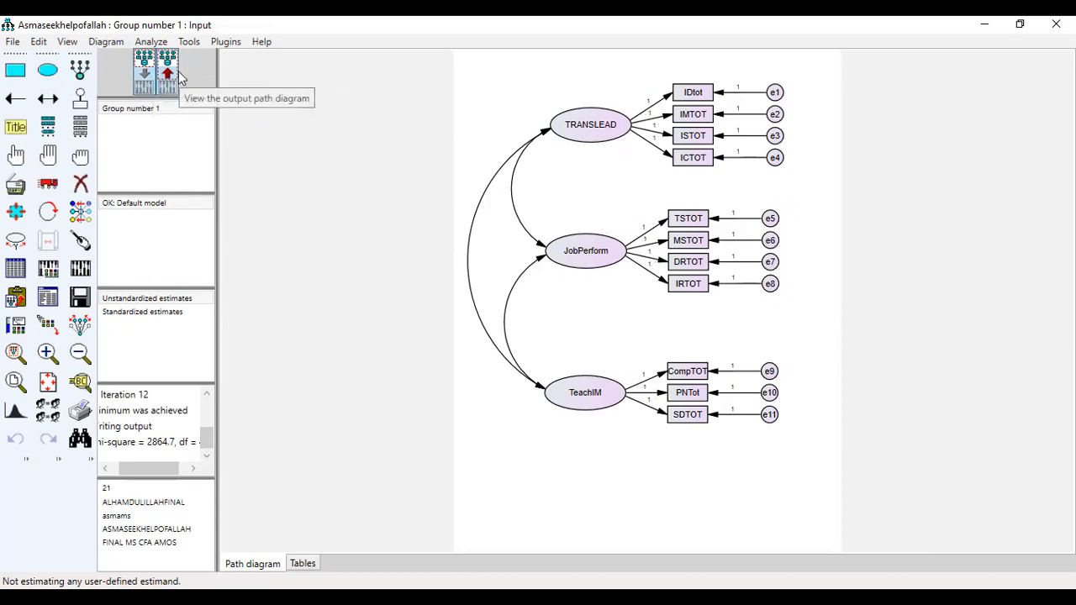
left_click(168, 74)
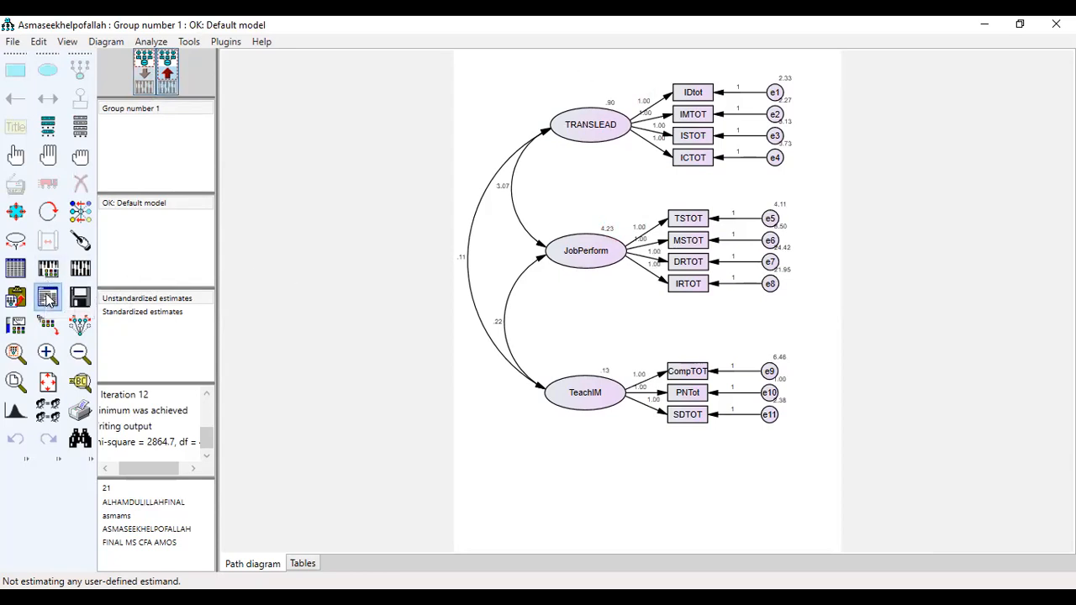
left_click(47, 296)
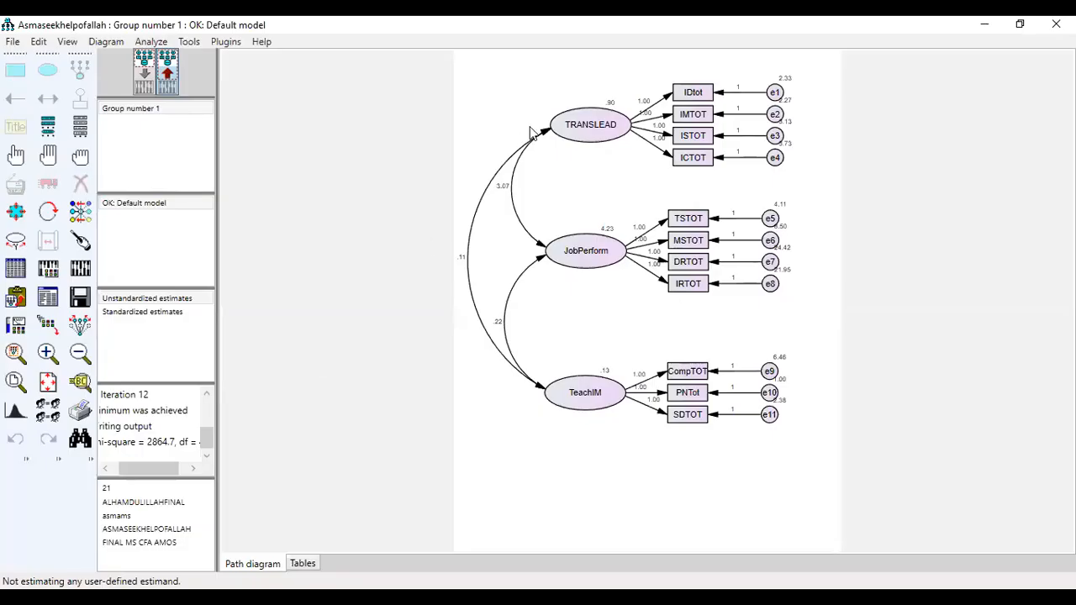
mouse_move(659, 521)
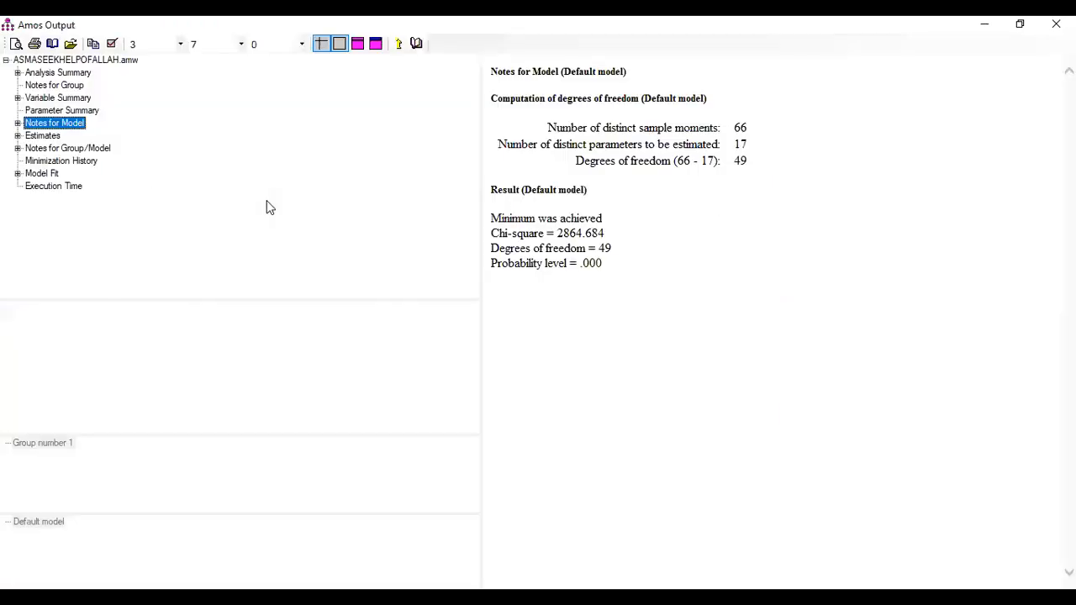
Review Notes for Group/Model, Estimates, Execution Time and Model Fit in the text output.
left_click(67, 148)
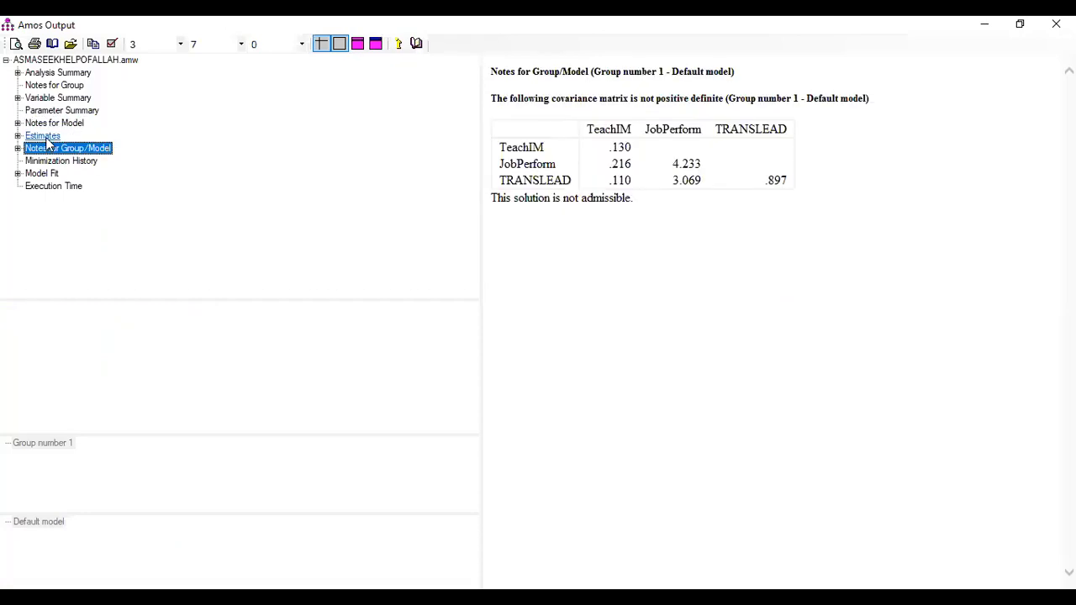
left_click(42, 134)
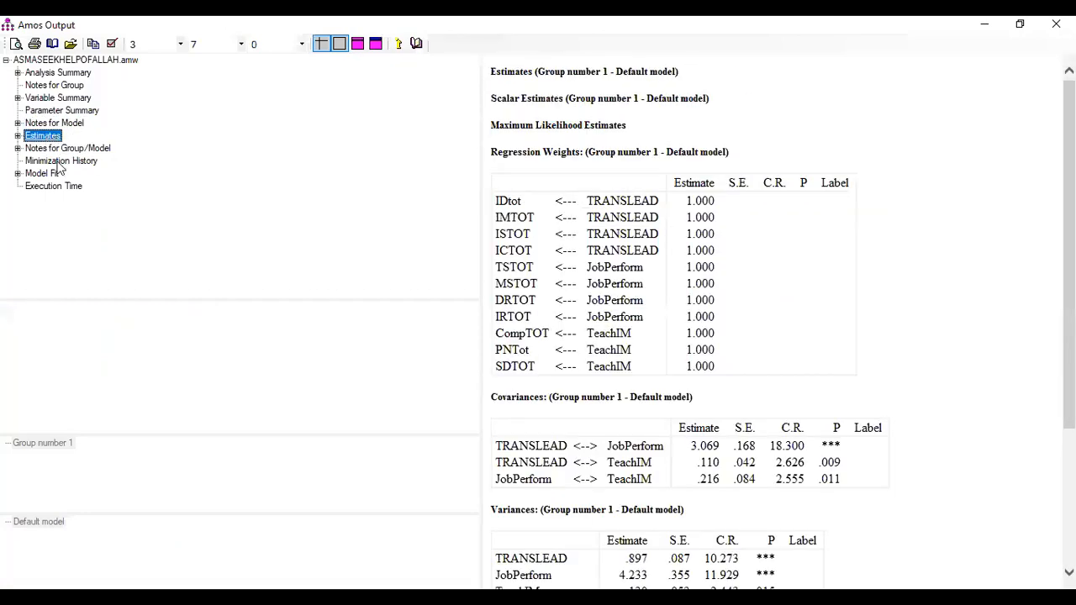
left_click(54, 185)
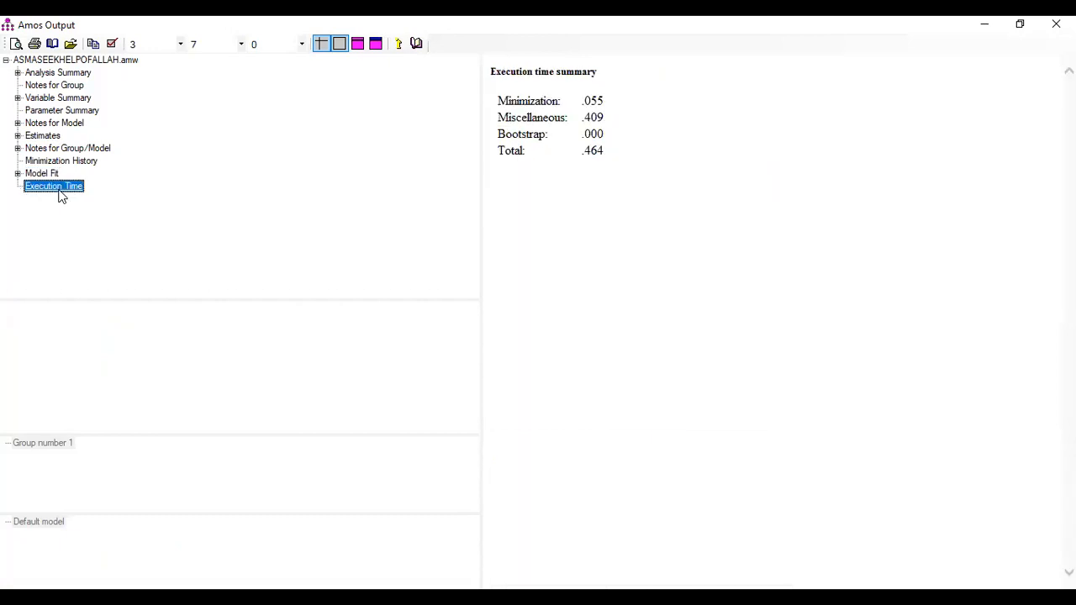
left_click(40, 173)
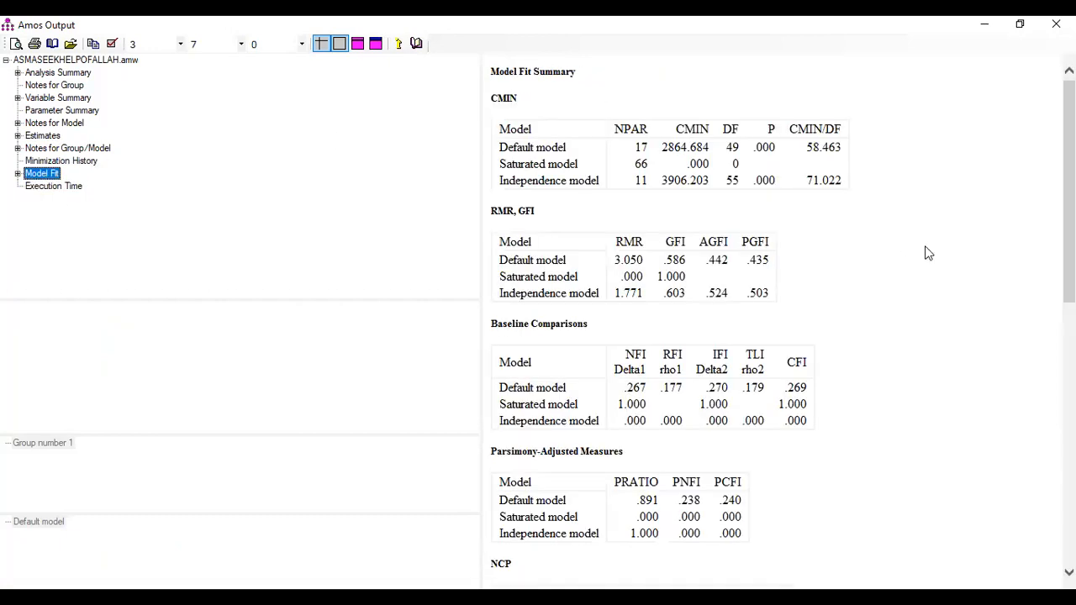
scroll("down", 3)
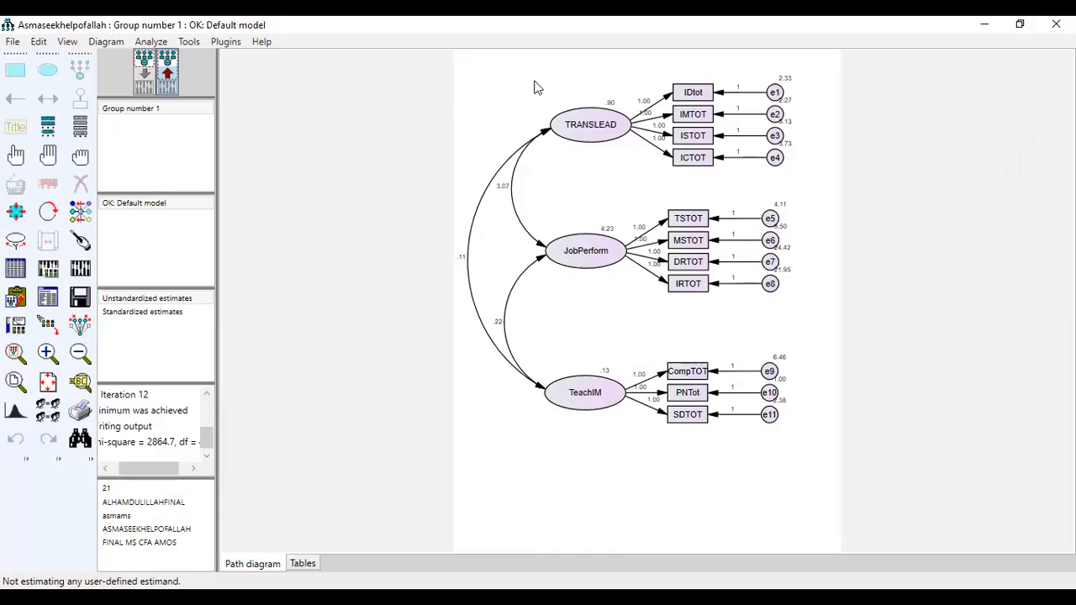
mouse_move(575, 92)
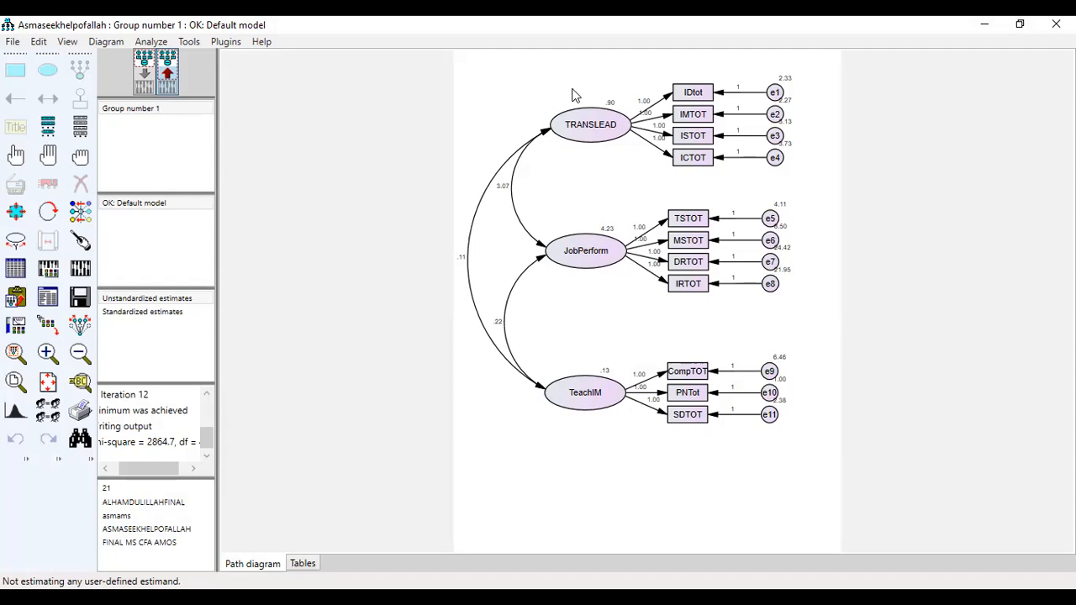